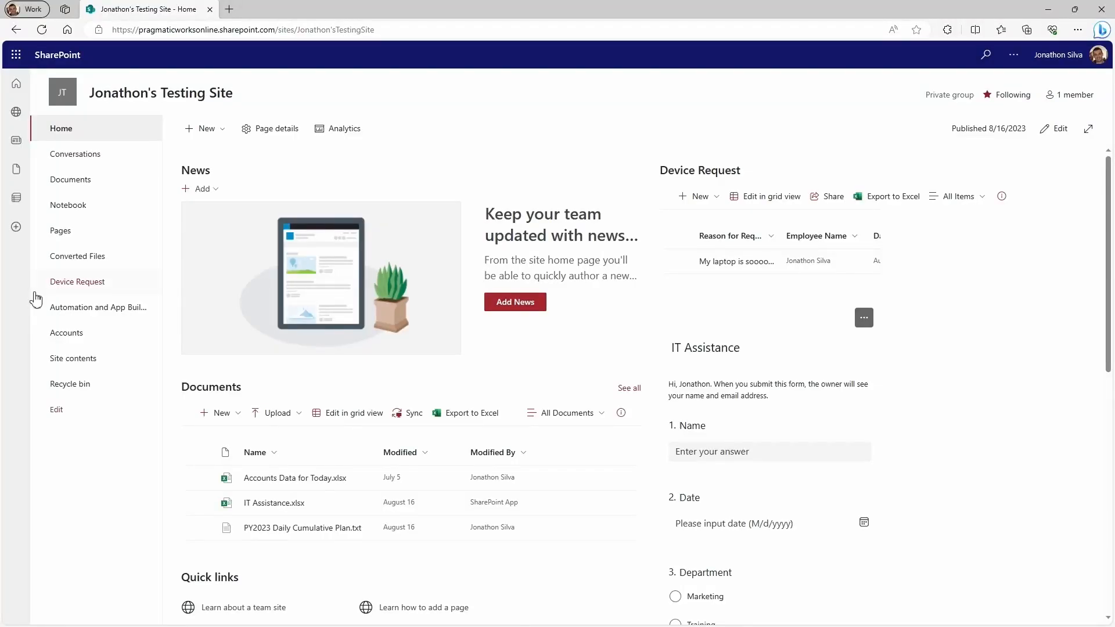
{"action": "mouse_move", "coordinate": [76, 282]}
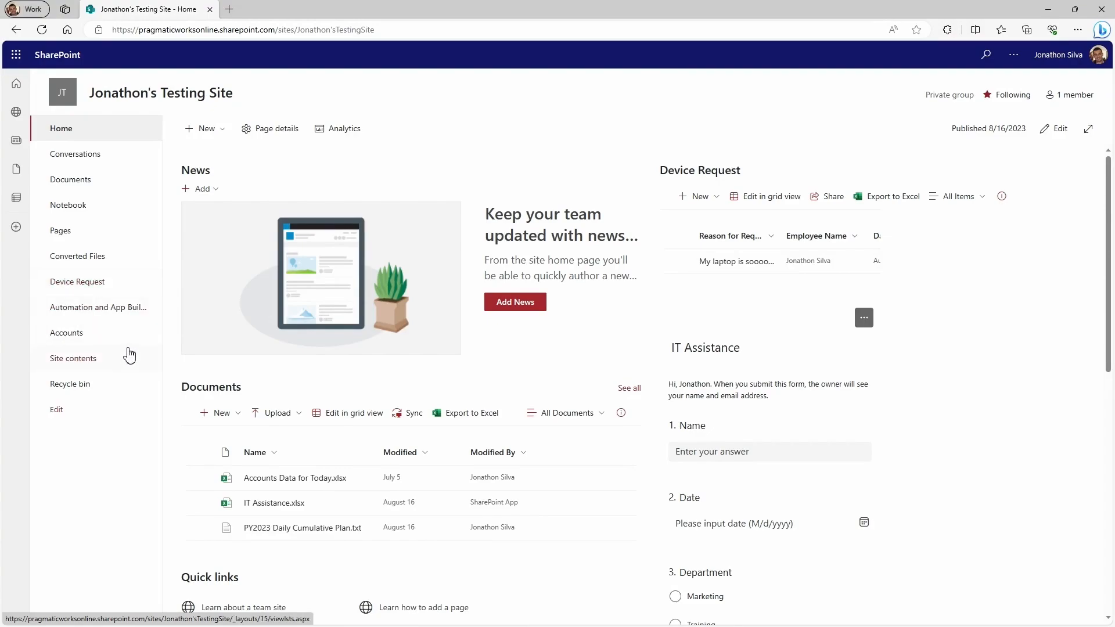
Open the empty Automation and App Build Projects list from the left navigation
{"action": "left_click", "coordinate": [98, 307]}
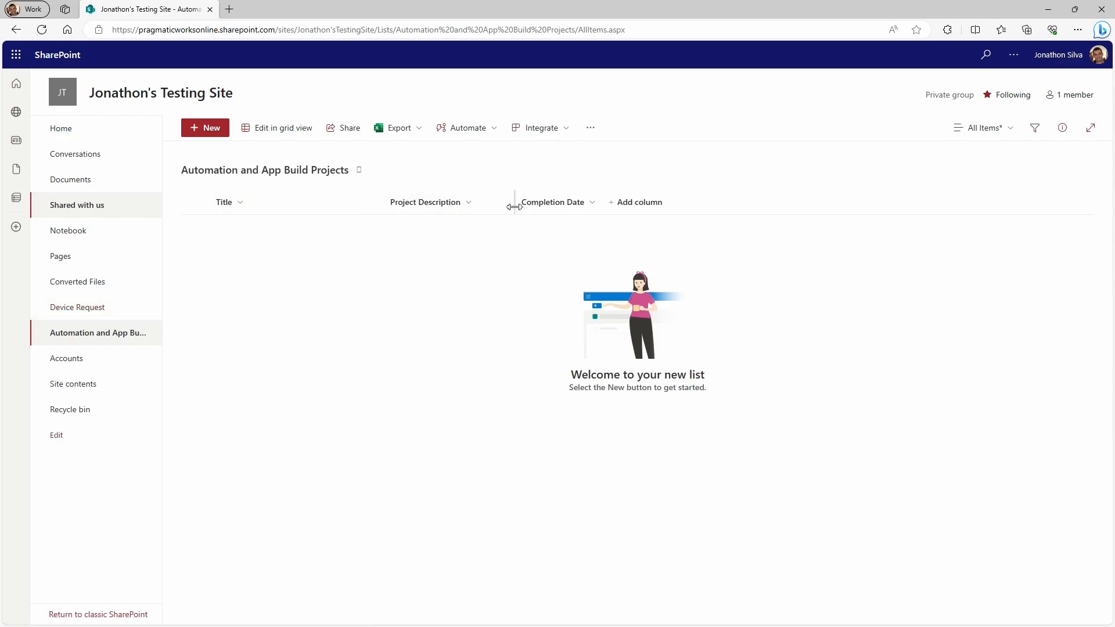
{"action": "mouse_move", "coordinate": [501, 228]}
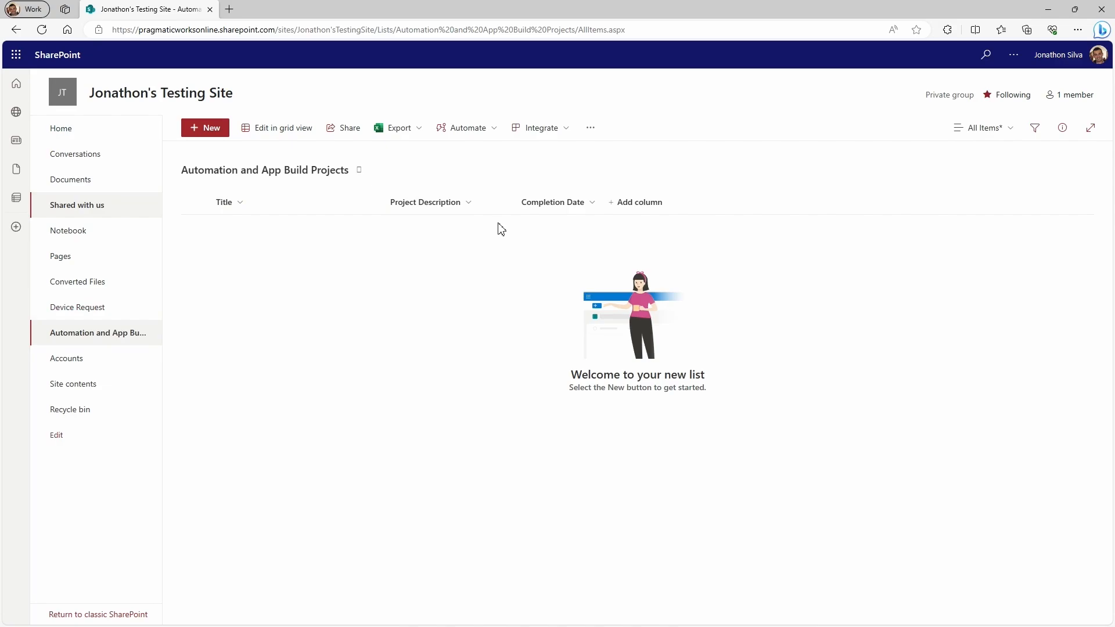
{"action": "mouse_move", "coordinate": [574, 225]}
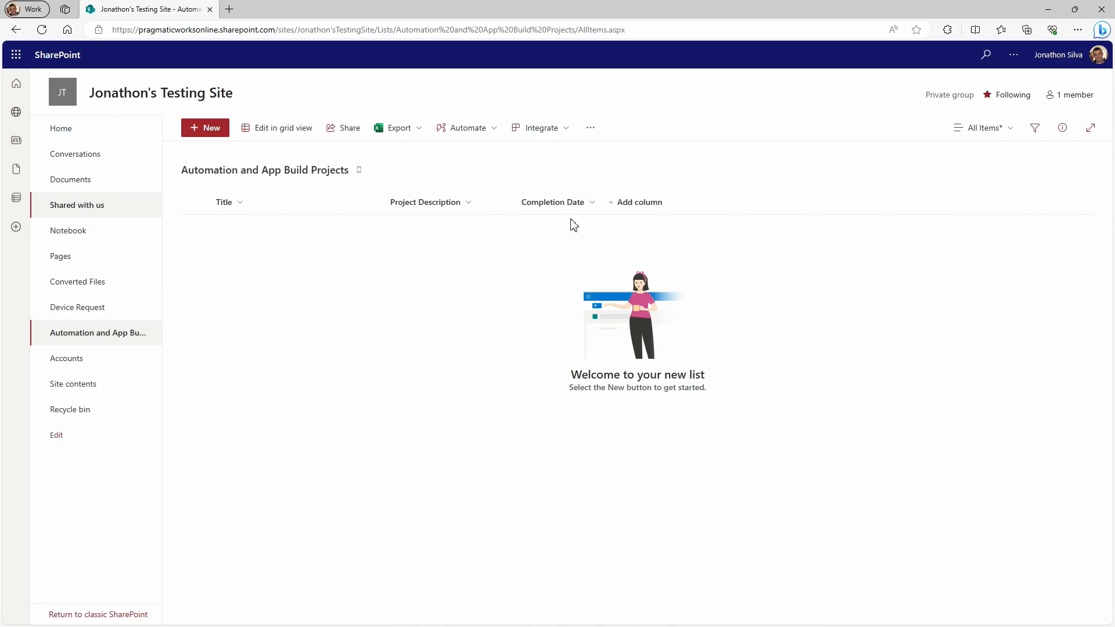
{"action": "mouse_move", "coordinate": [356, 256]}
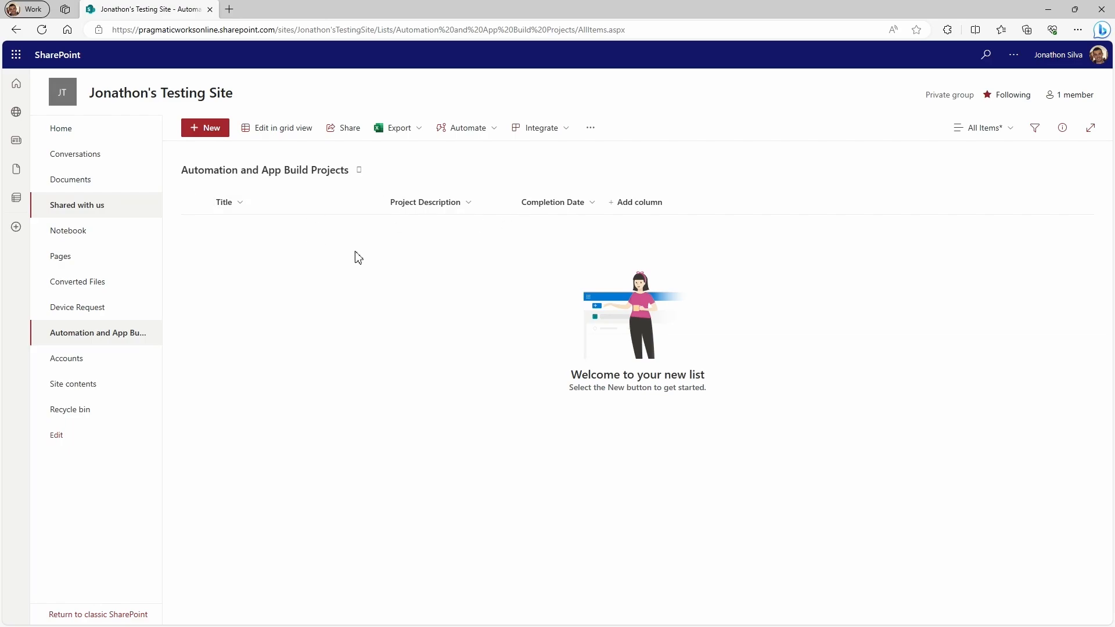
{"action": "mouse_move", "coordinate": [355, 247]}
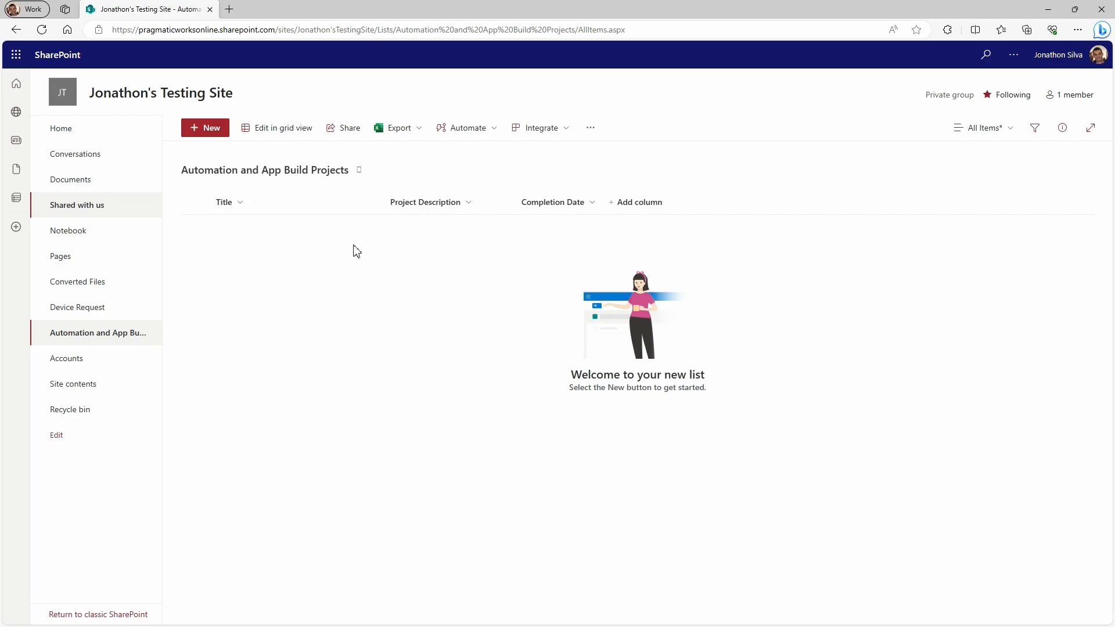
{"action": "mouse_move", "coordinate": [84, 363]}
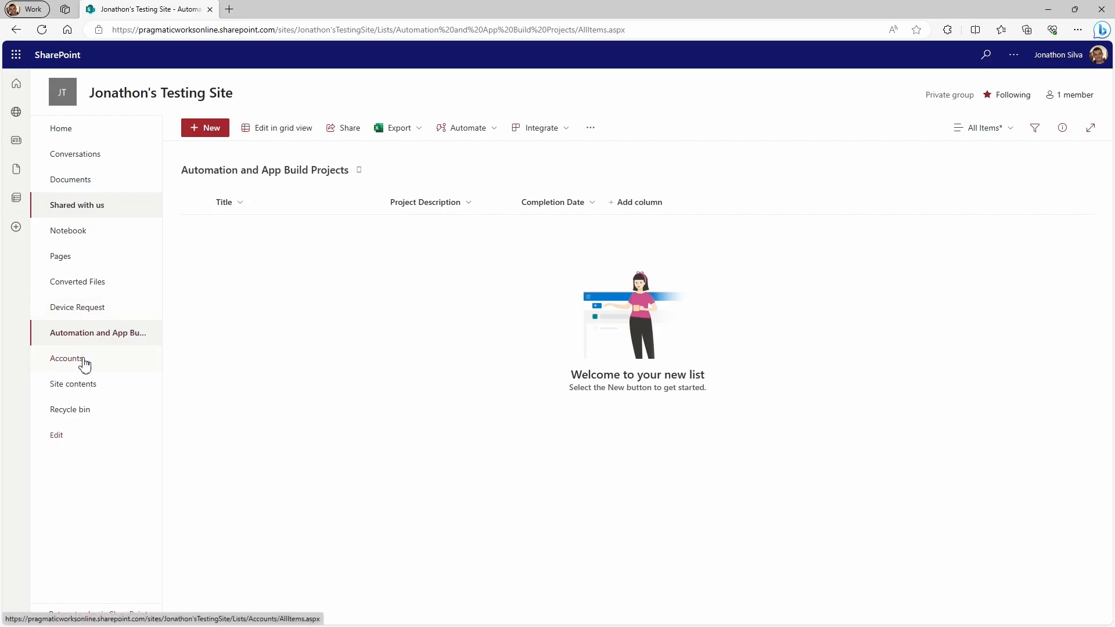
{"action": "mouse_move", "coordinate": [81, 363]}
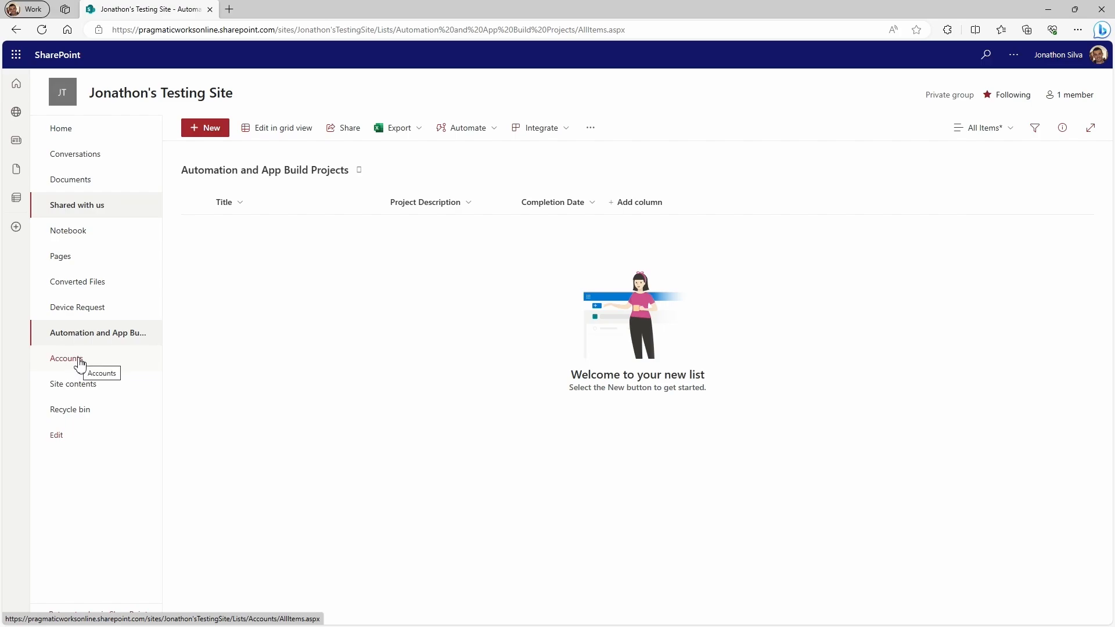
Open the Accounts list holding The Toy Store, Home Builders Group and Happy Valley Electric
{"action": "left_click", "coordinate": [66, 358]}
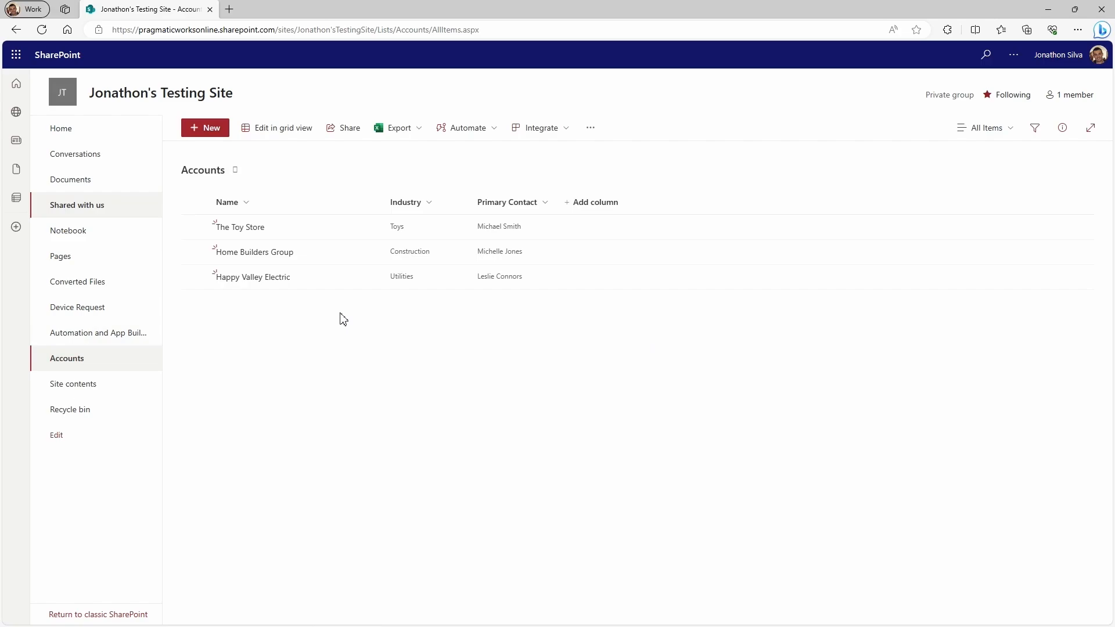
{"action": "mouse_move", "coordinate": [339, 309]}
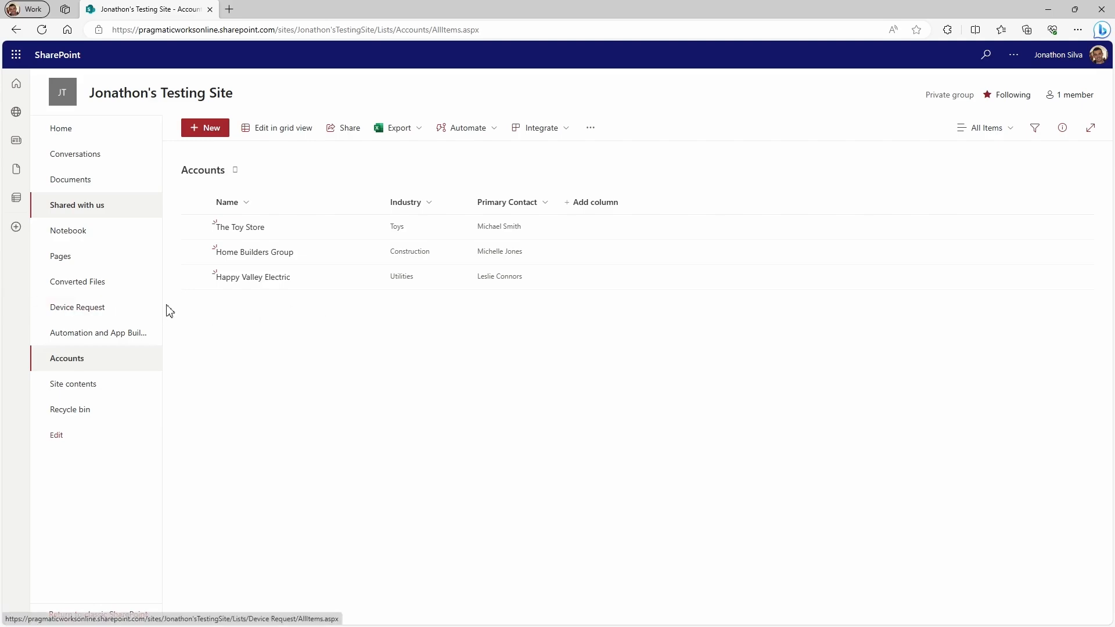
{"action": "mouse_move", "coordinate": [133, 335]}
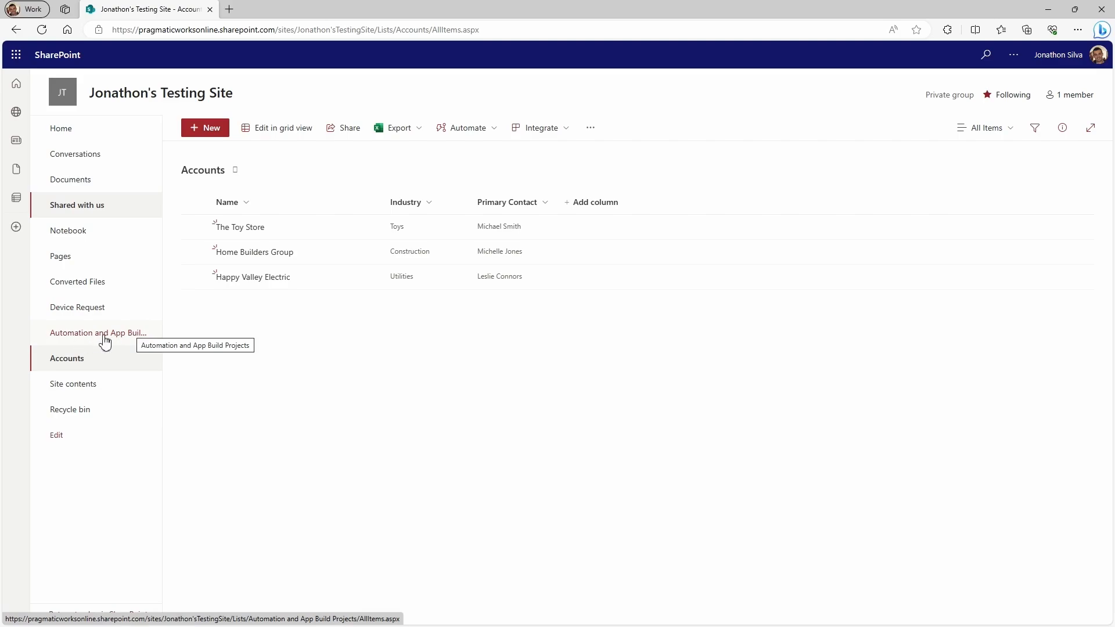
{"action": "mouse_move", "coordinate": [330, 268]}
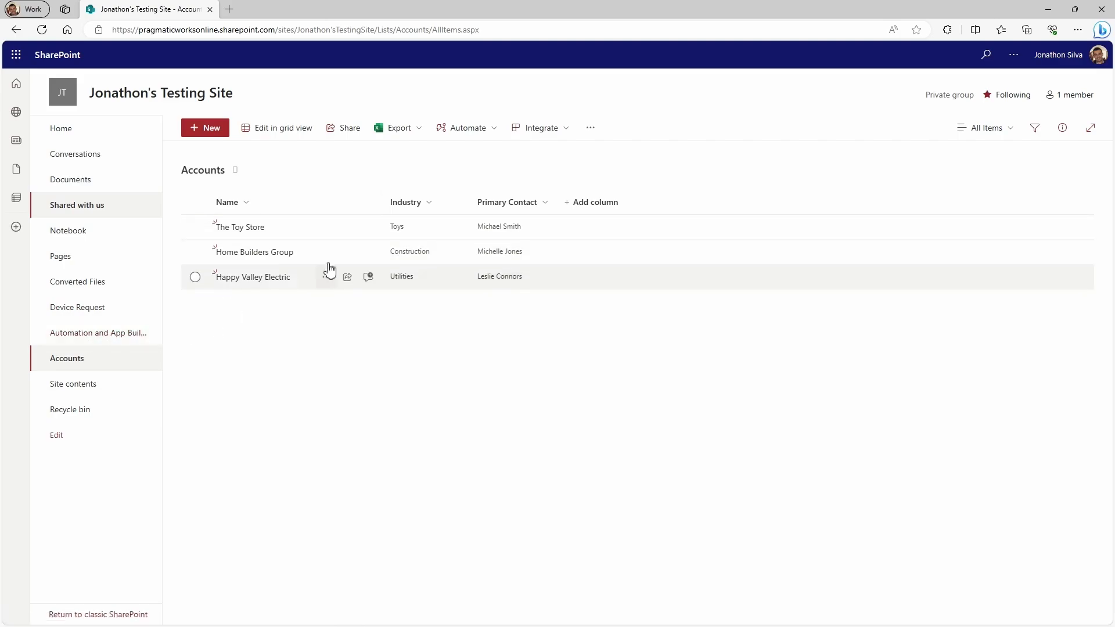
{"action": "mouse_move", "coordinate": [365, 367]}
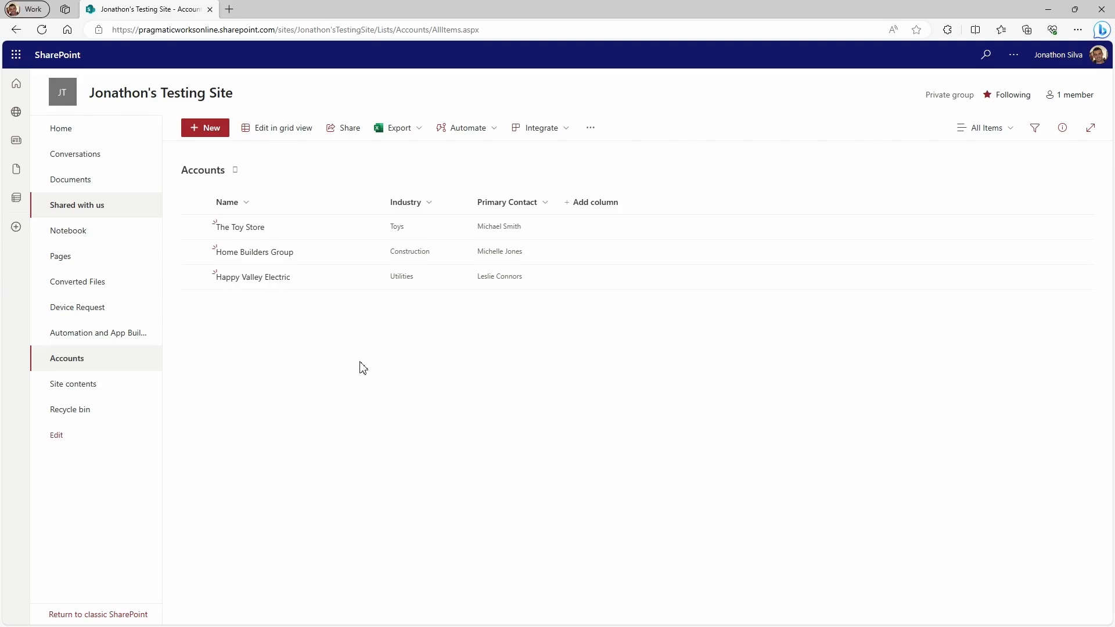
{"action": "mouse_move", "coordinate": [102, 332]}
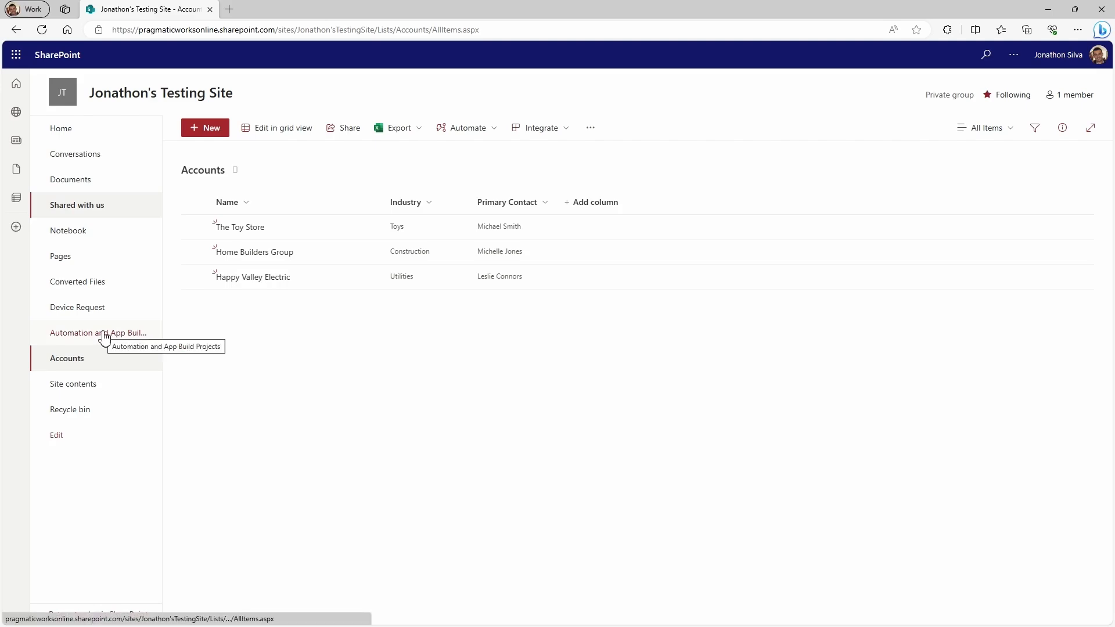
In the Projects list, add a new column of type Lookup and continue to its settings
{"action": "left_click", "coordinate": [95, 332]}
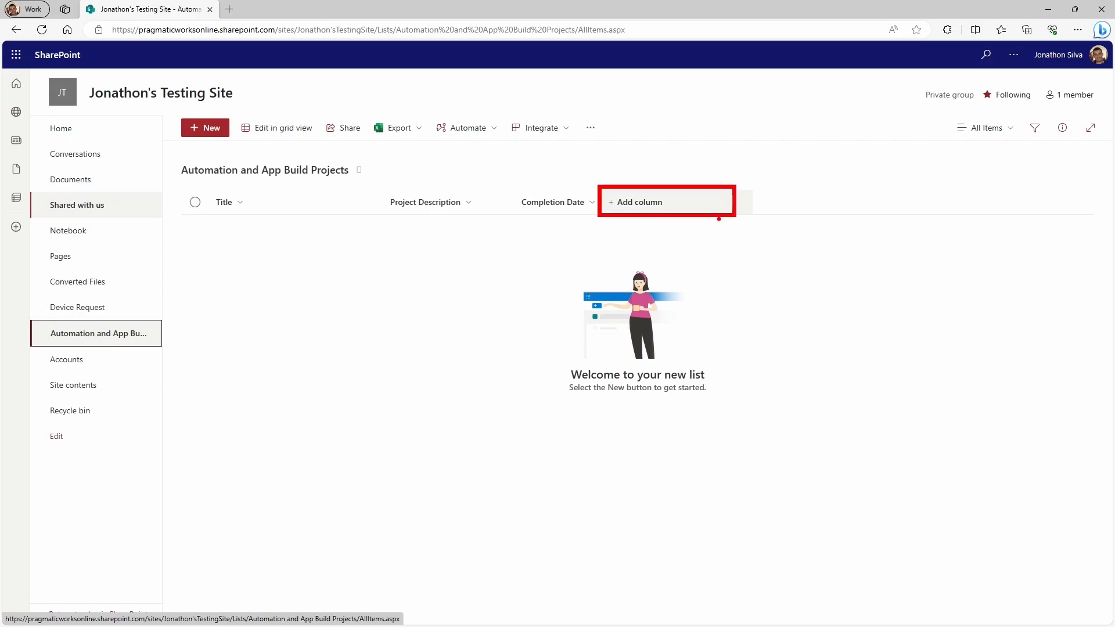
{"action": "left_click", "coordinate": [639, 203]}
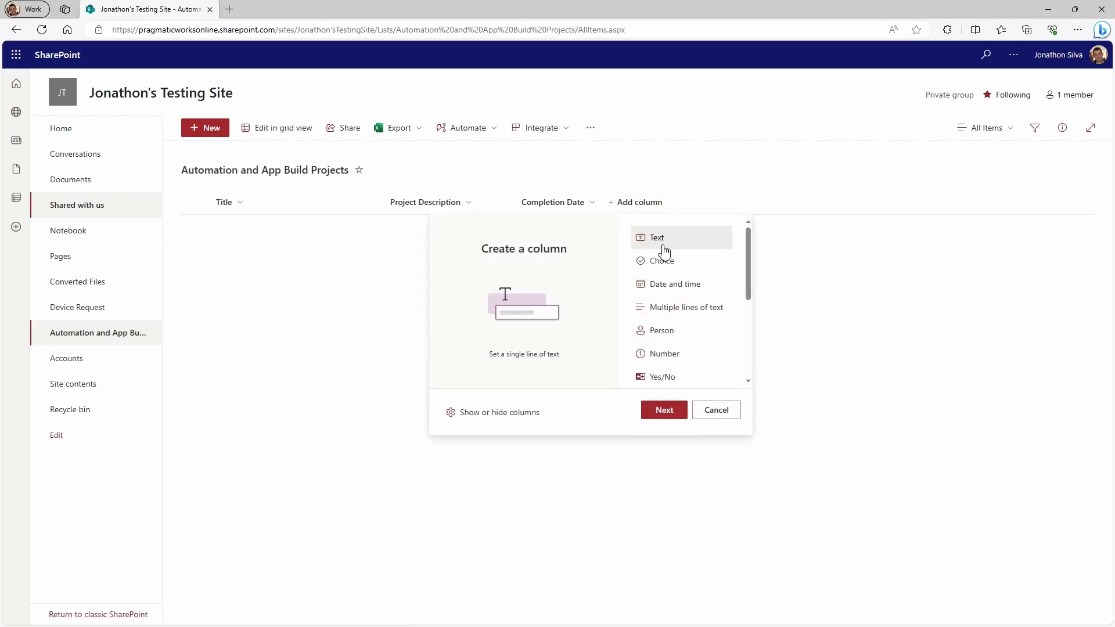
{"action": "mouse_move", "coordinate": [691, 280]}
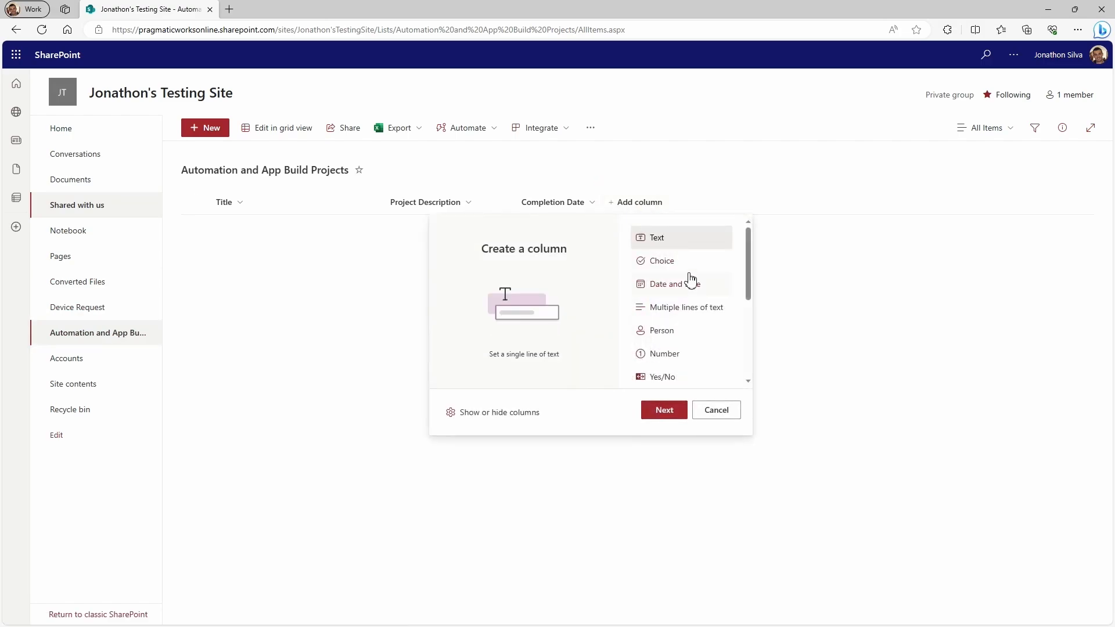
{"action": "scroll", "scroll_direction": "down", "scroll_amount": 3}
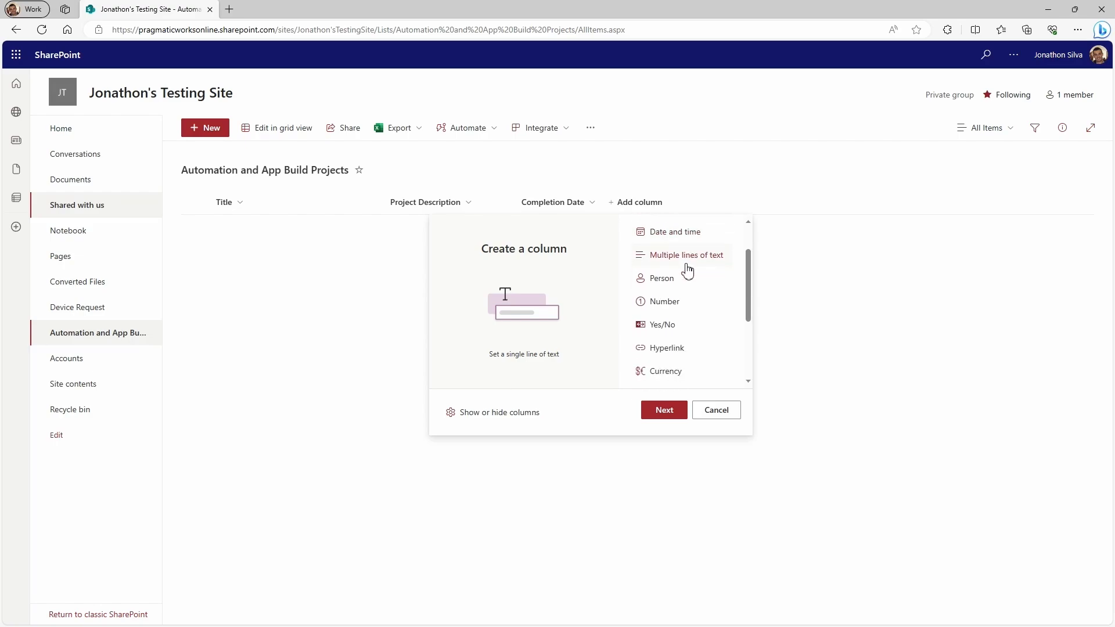
{"action": "scroll", "scroll_direction": "down", "scroll_amount": 3}
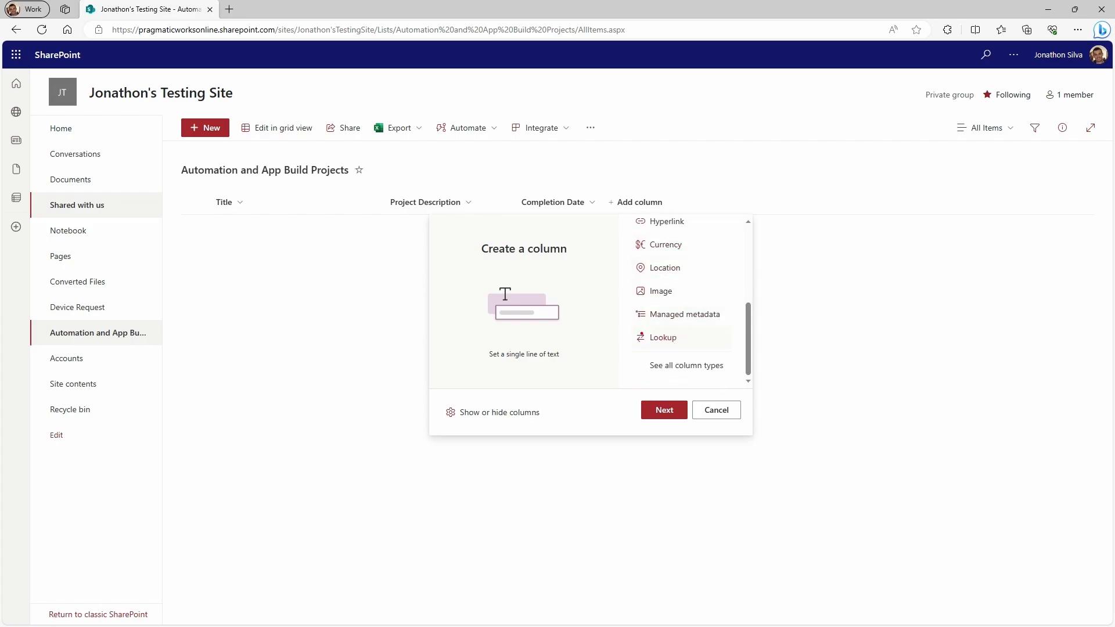
{"action": "left_click", "coordinate": [664, 336]}
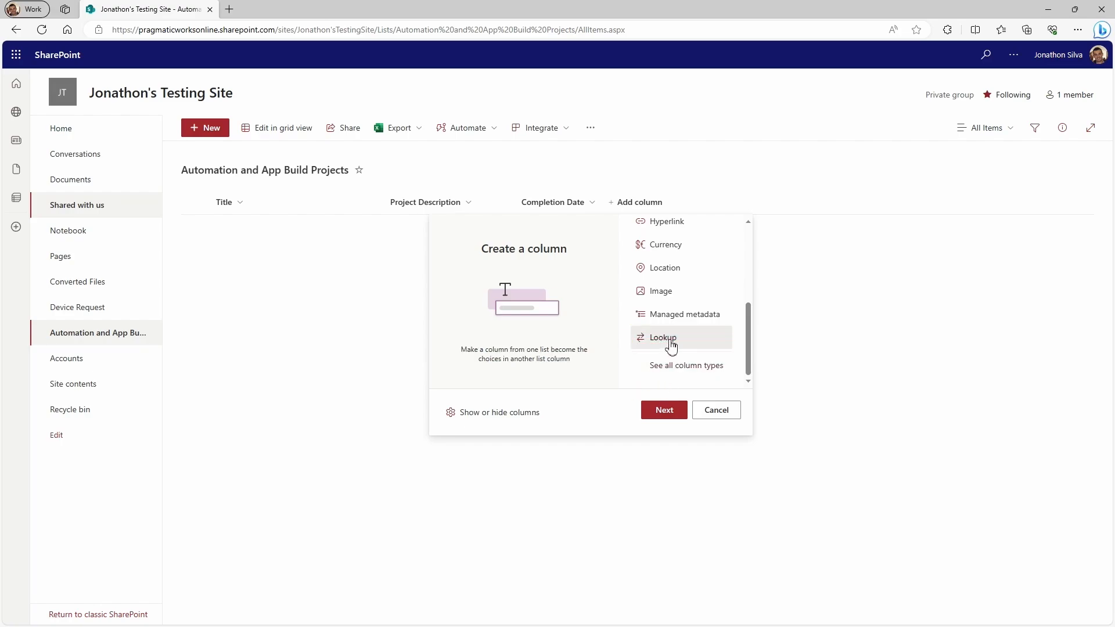
{"action": "left_click", "coordinate": [663, 410]}
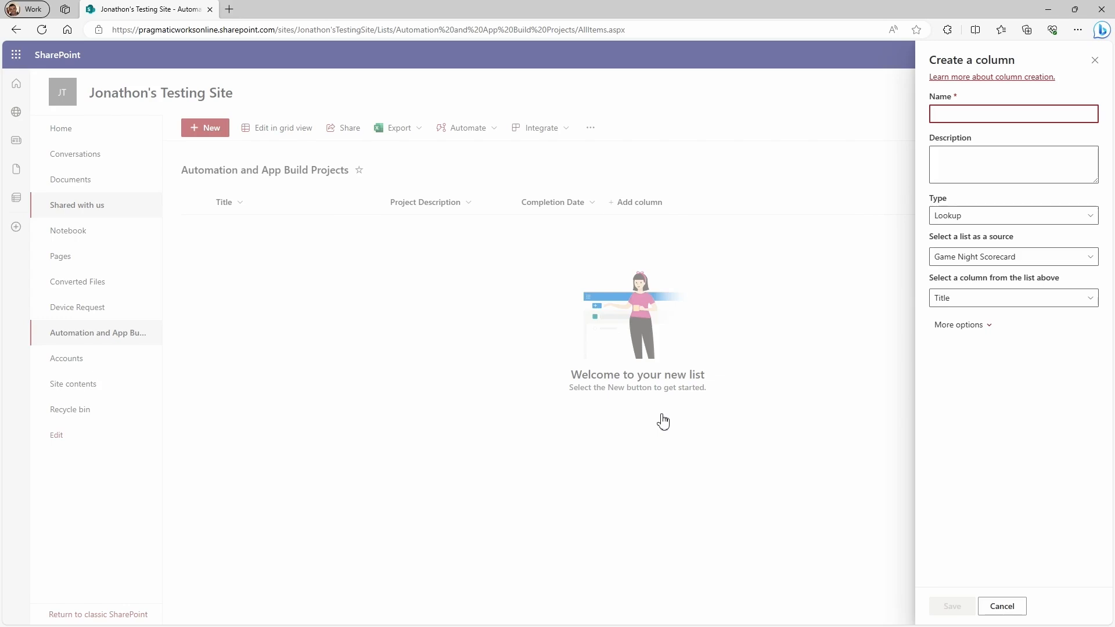
Start an 'Account Na' lookup column sourced from Accounts, then abandon it and return to the Projects list
{"action": "left_click", "coordinate": [1013, 114]}
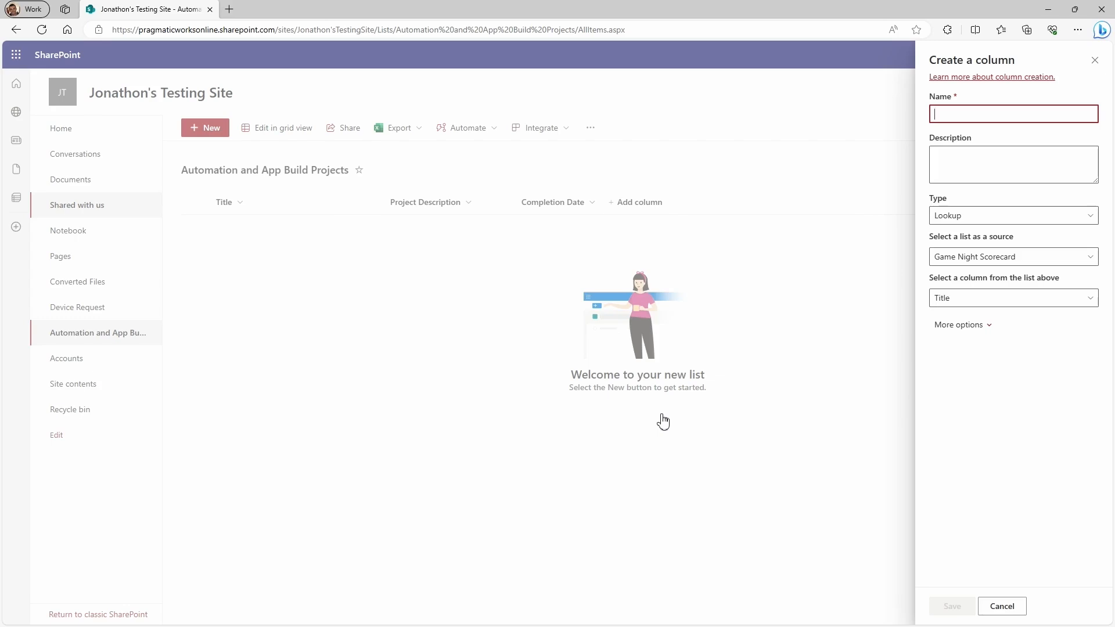
{"action": "type", "text": "Account Na"}
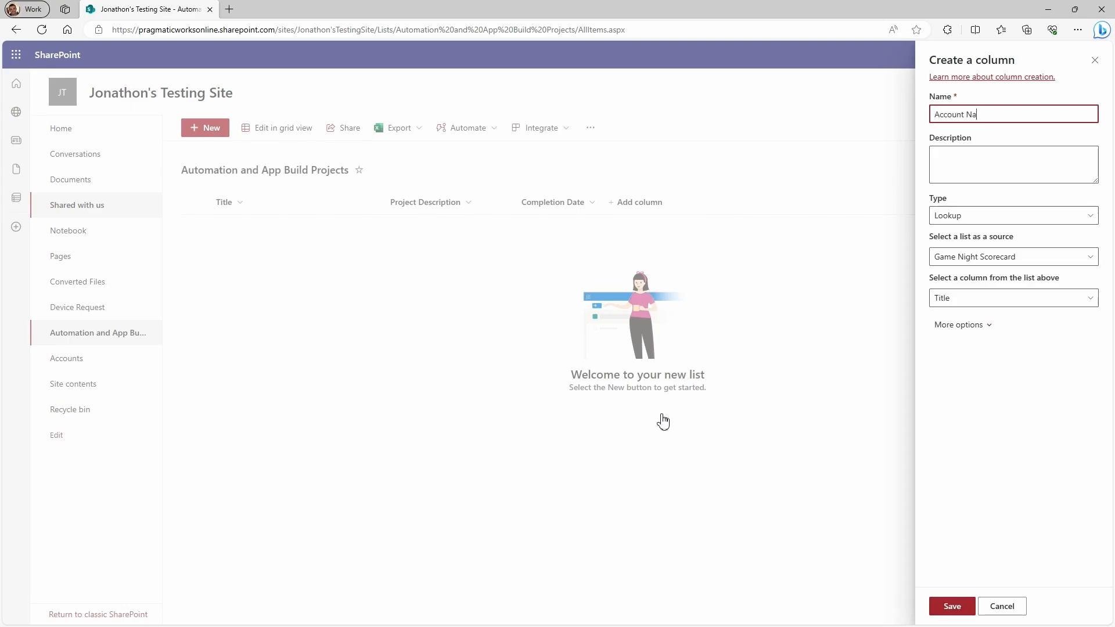
{"action": "left_click", "coordinate": [1013, 165]}
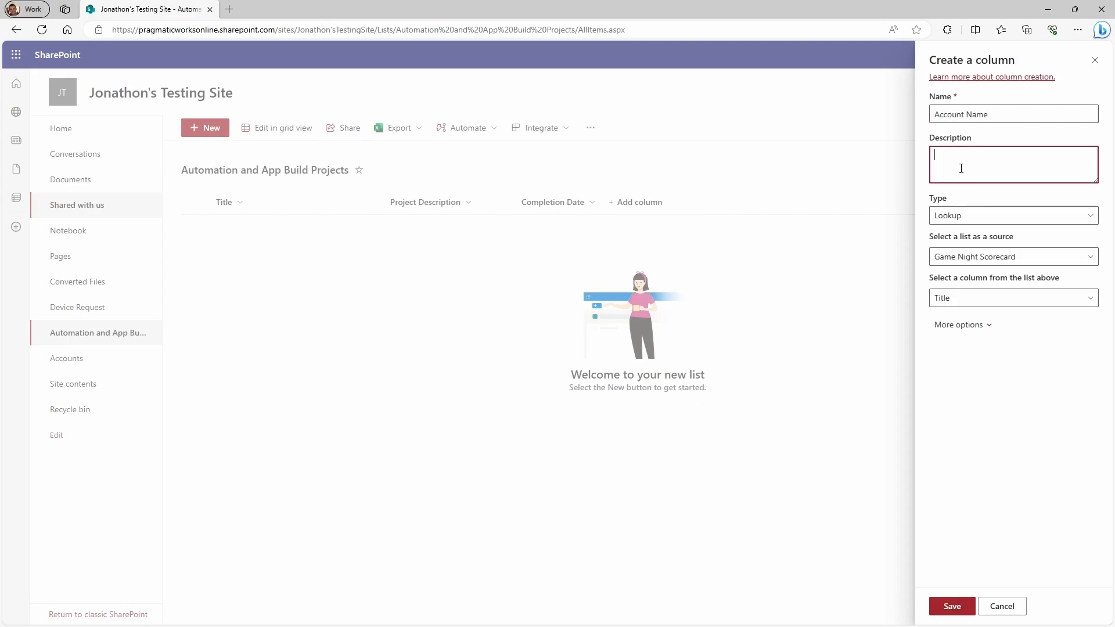
{"action": "mouse_move", "coordinate": [979, 209]}
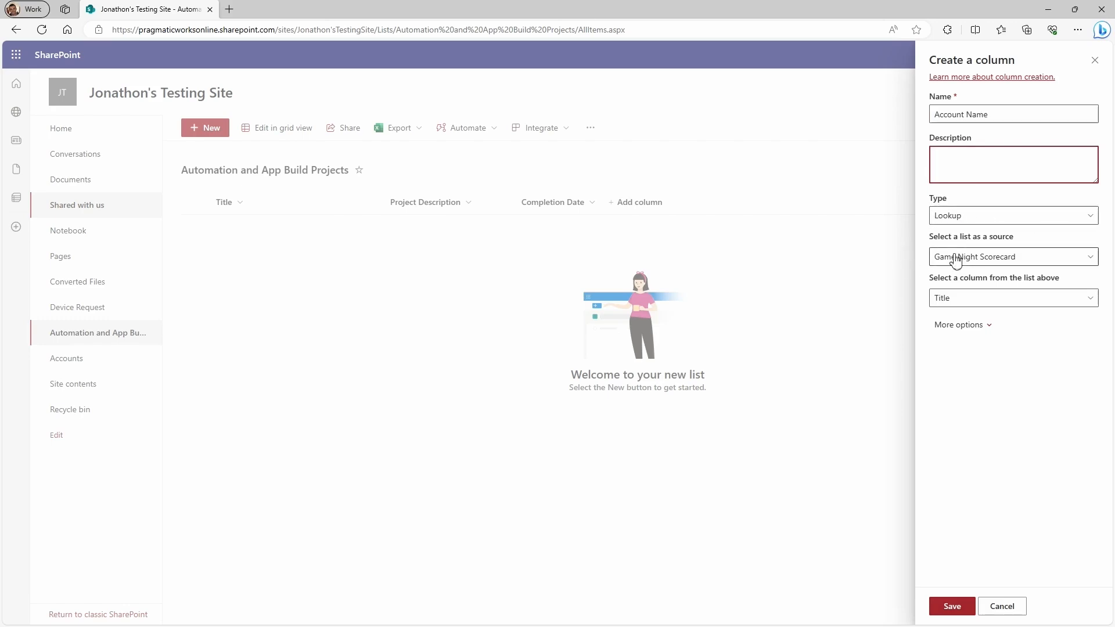
{"action": "mouse_move", "coordinate": [1064, 265]}
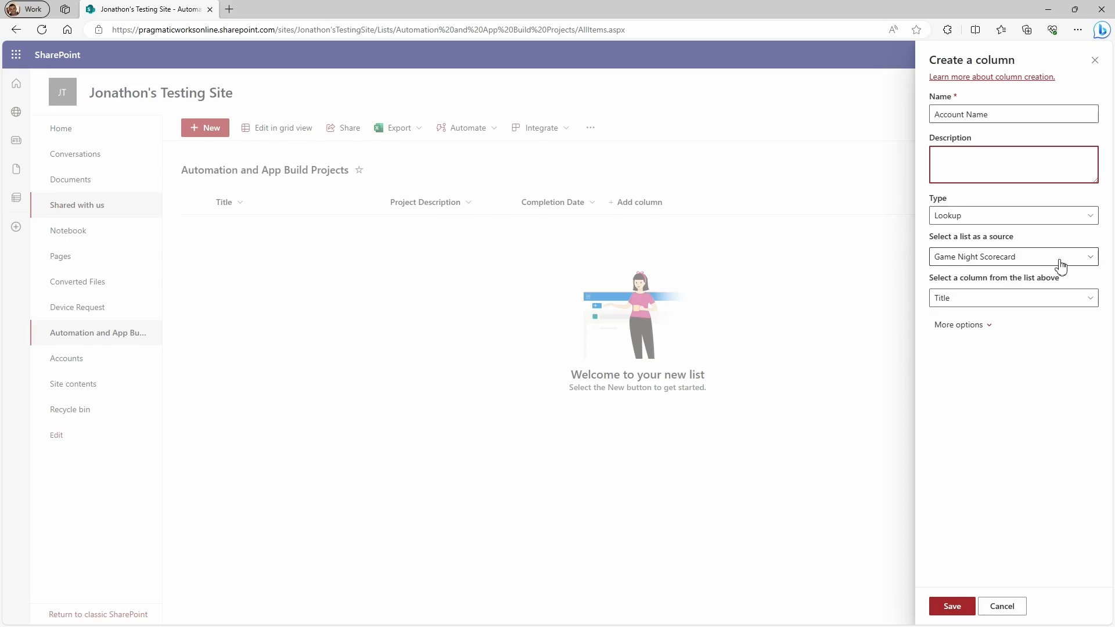
{"action": "left_click", "coordinate": [1014, 257]}
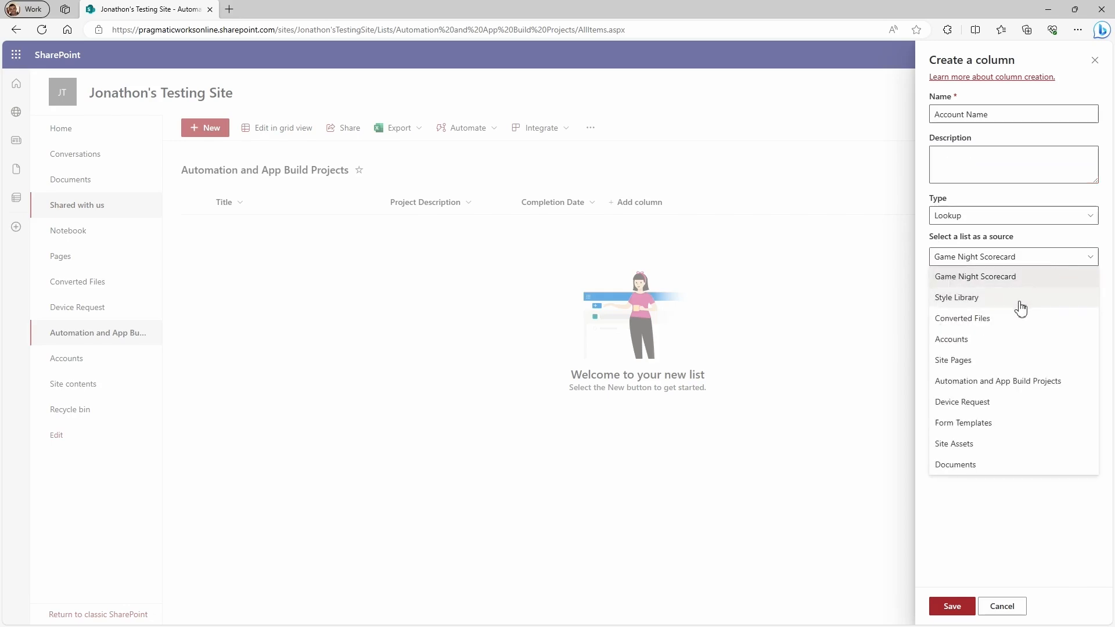
{"action": "left_click", "coordinate": [951, 339]}
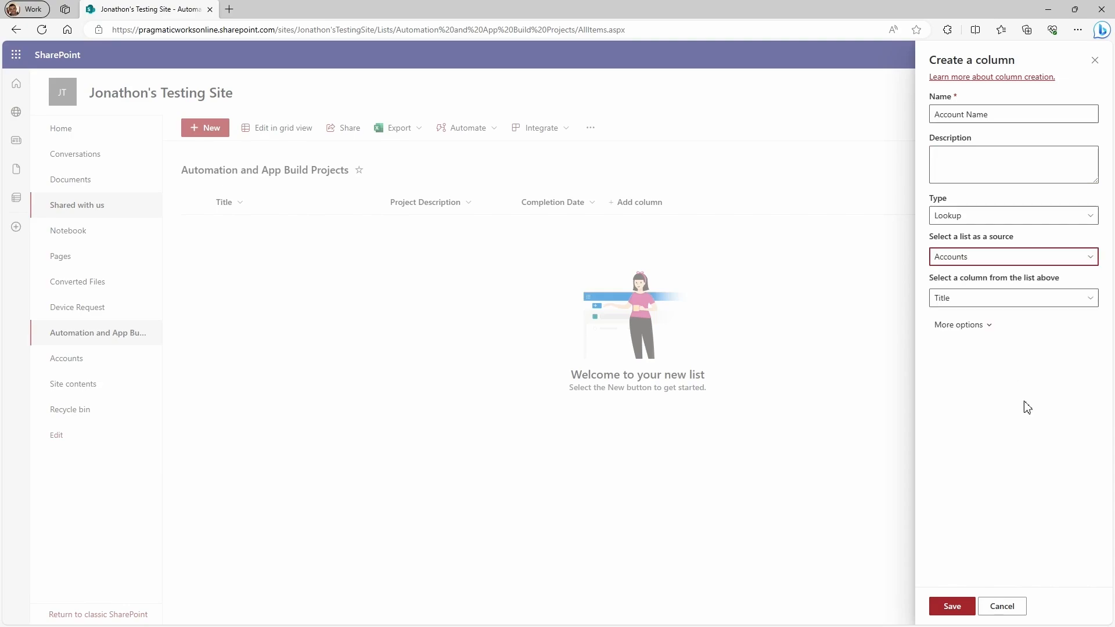
{"action": "mouse_move", "coordinate": [84, 363]}
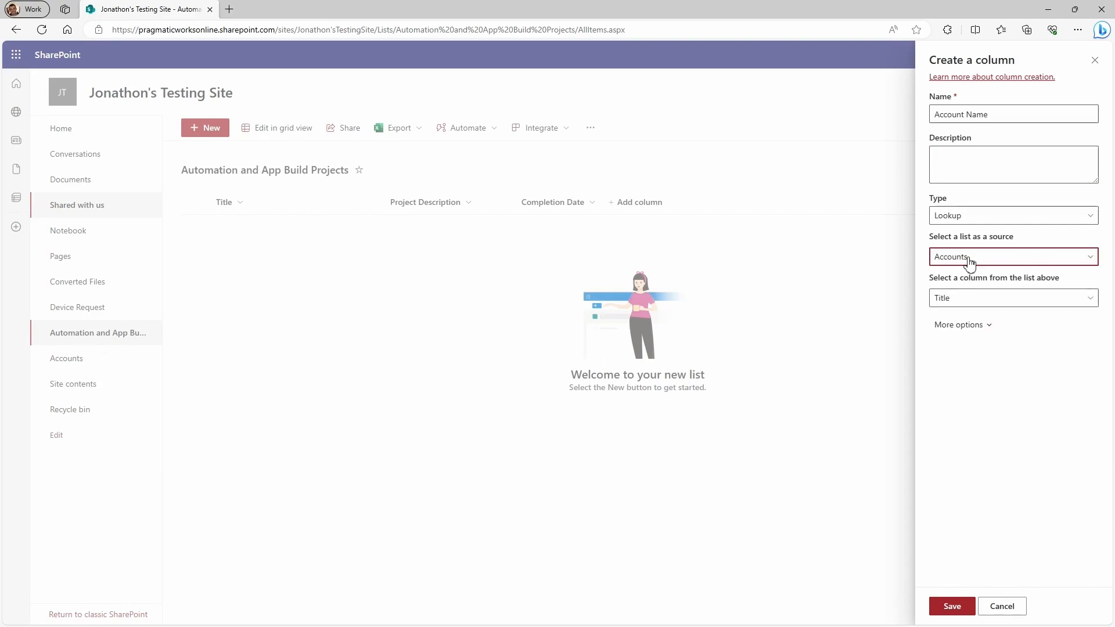
{"action": "left_click", "coordinate": [1013, 297]}
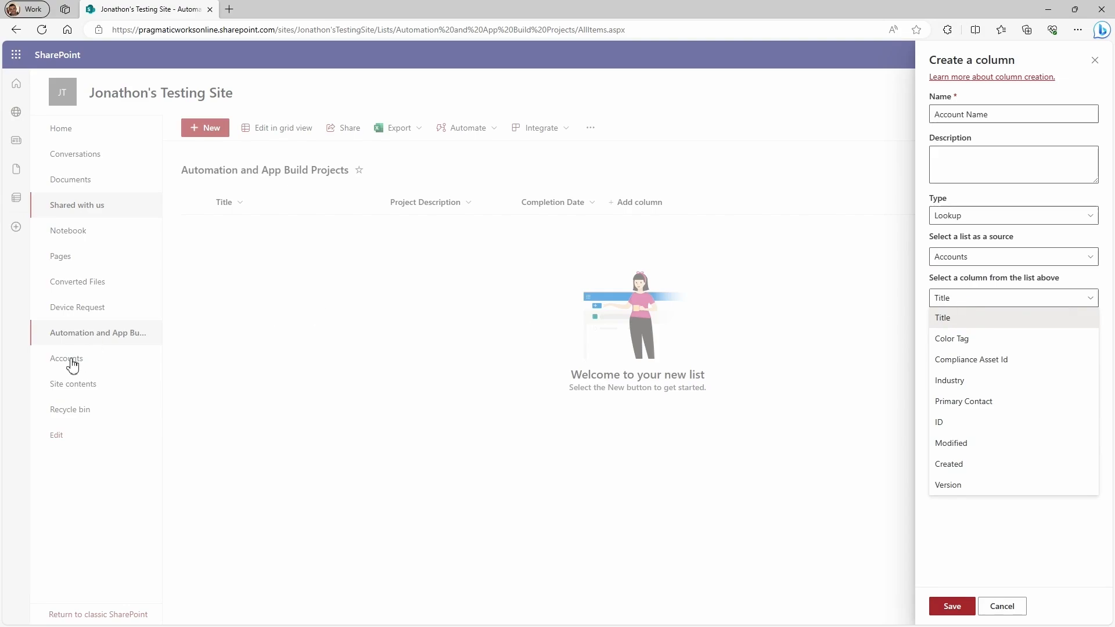
{"action": "left_click", "coordinate": [1001, 606]}
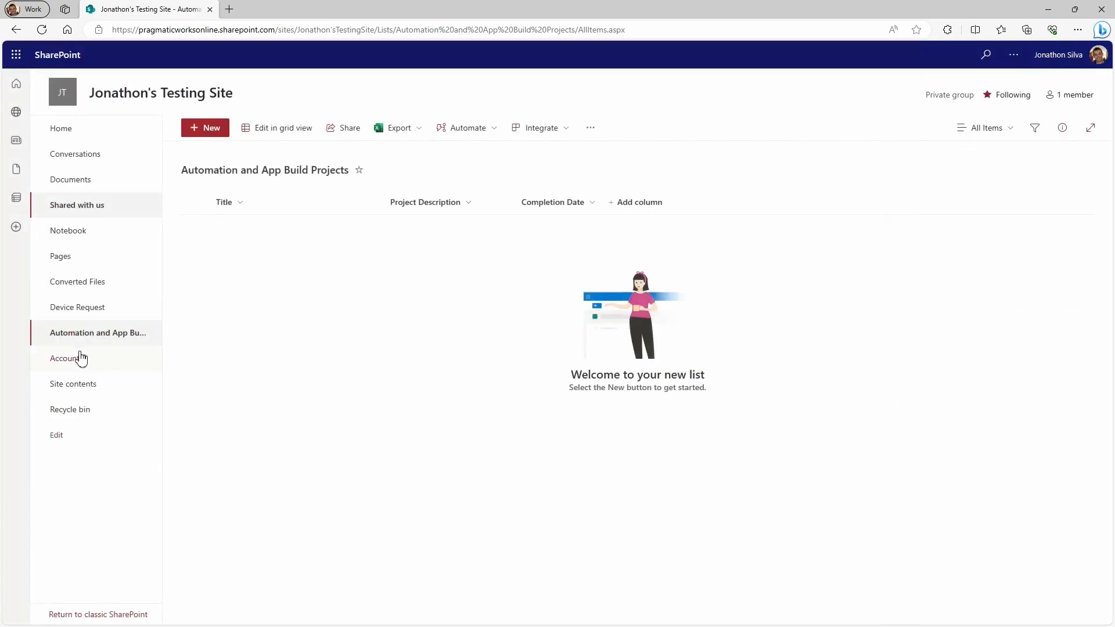
Review the Accounts list and its Name column's settings options
{"action": "left_click", "coordinate": [64, 357]}
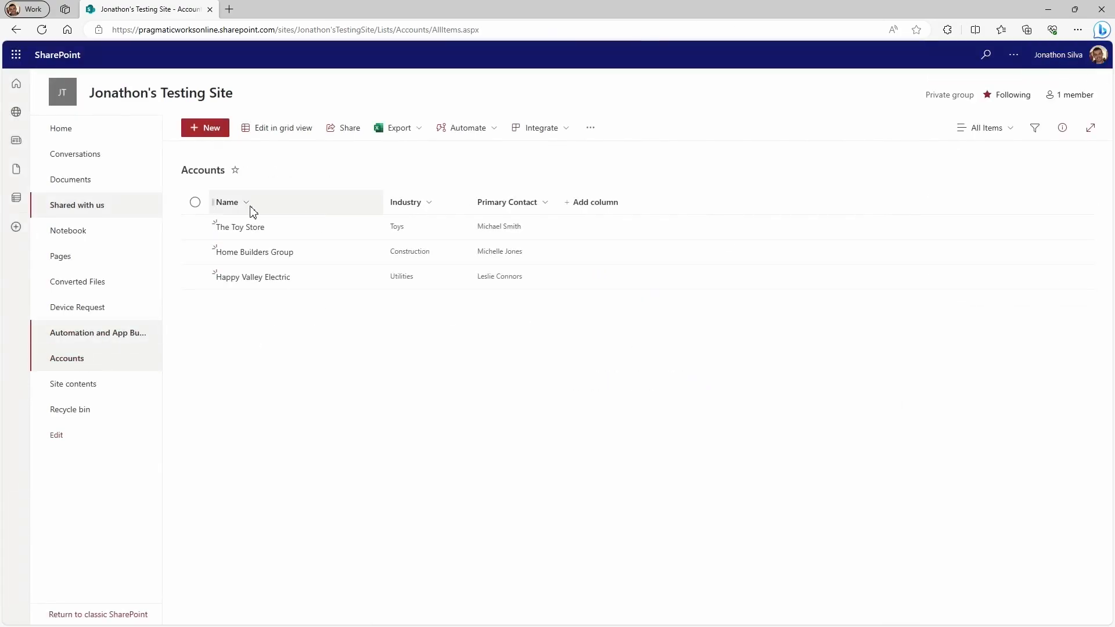
{"action": "mouse_move", "coordinate": [221, 229]}
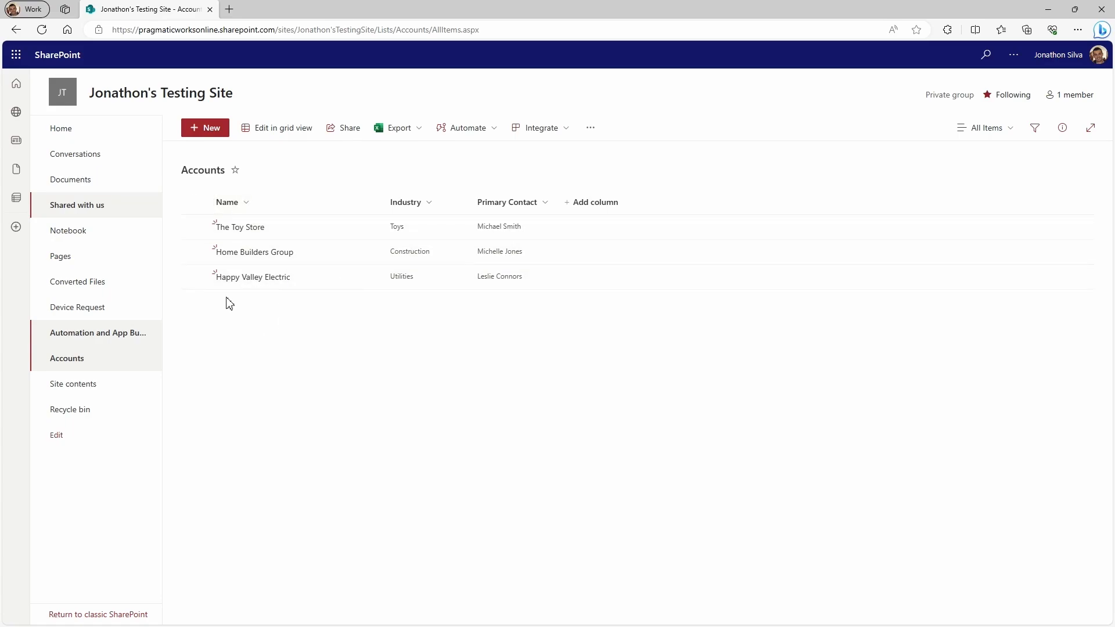
{"action": "mouse_move", "coordinate": [241, 211]}
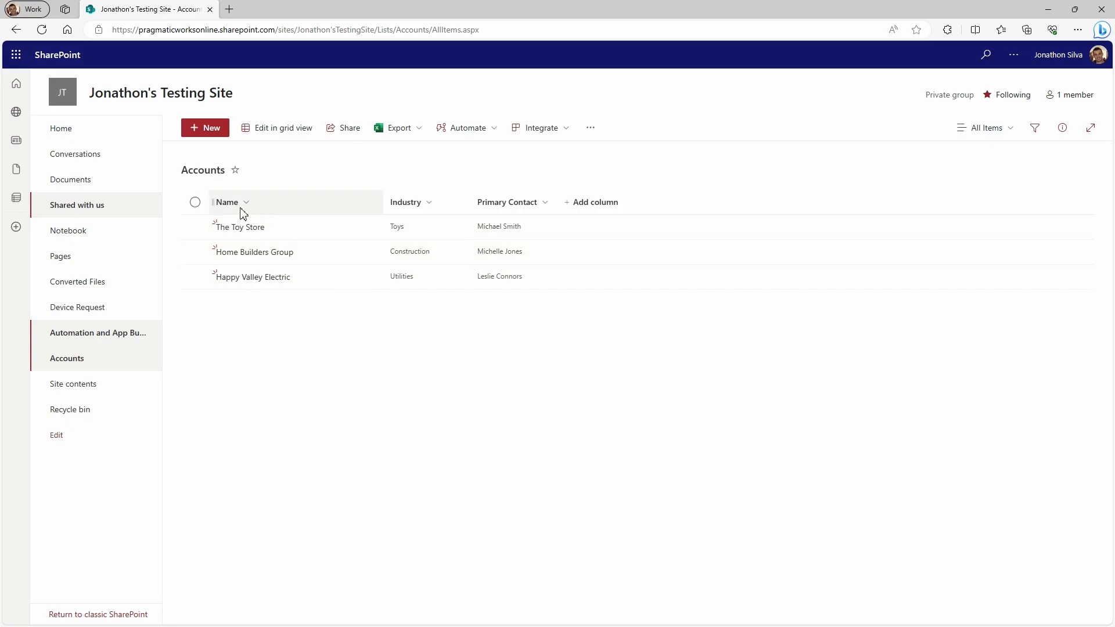
{"action": "left_click", "coordinate": [246, 202]}
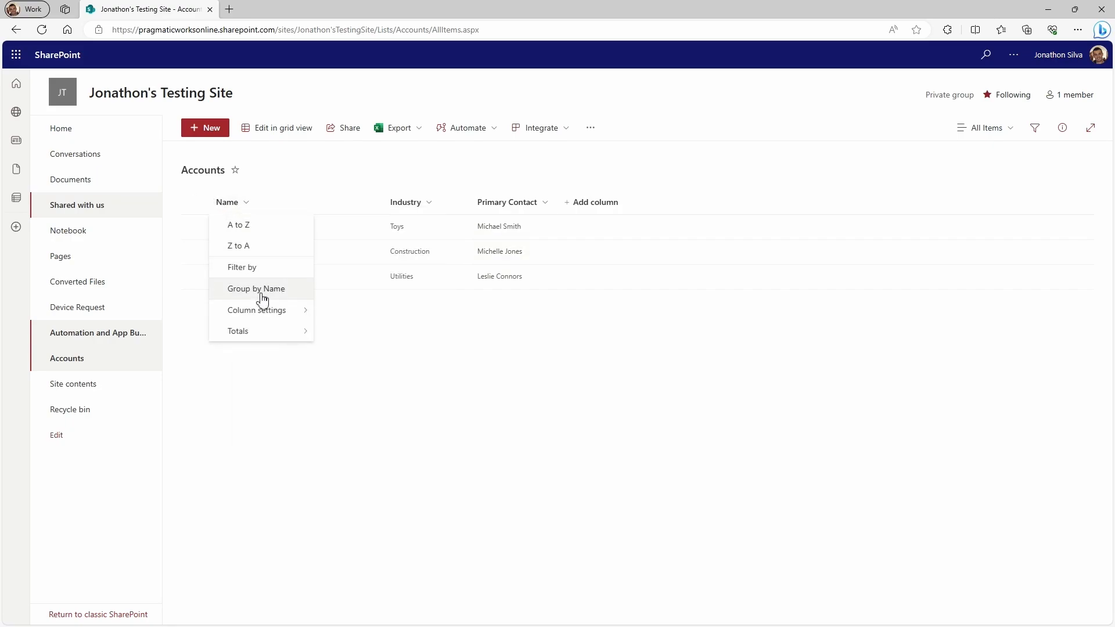
{"action": "left_click", "coordinate": [256, 310]}
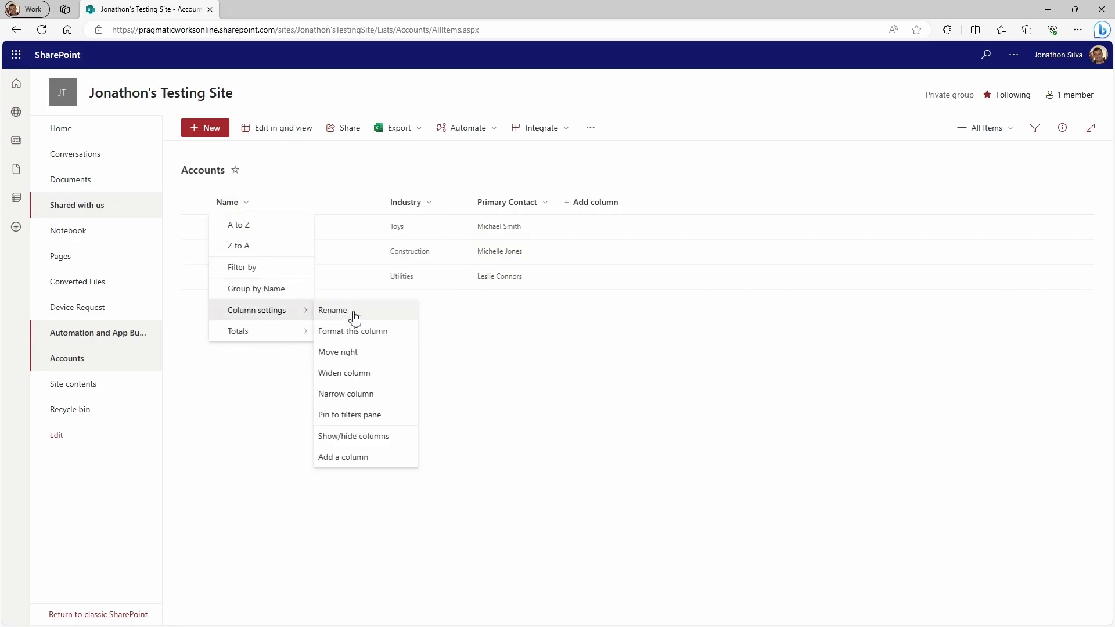
{"action": "mouse_move", "coordinate": [344, 318]}
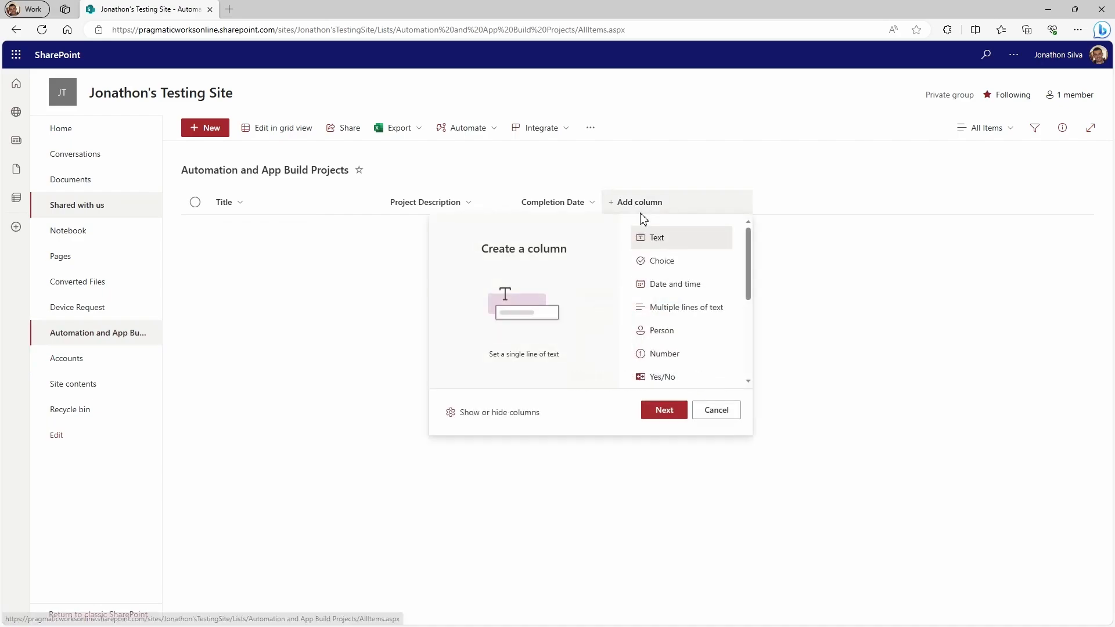
Name the lookup column Account Name, sourcing Title from Accounts, and reveal more options
{"action": "scroll", "scroll_direction": "down", "scroll_amount": 3}
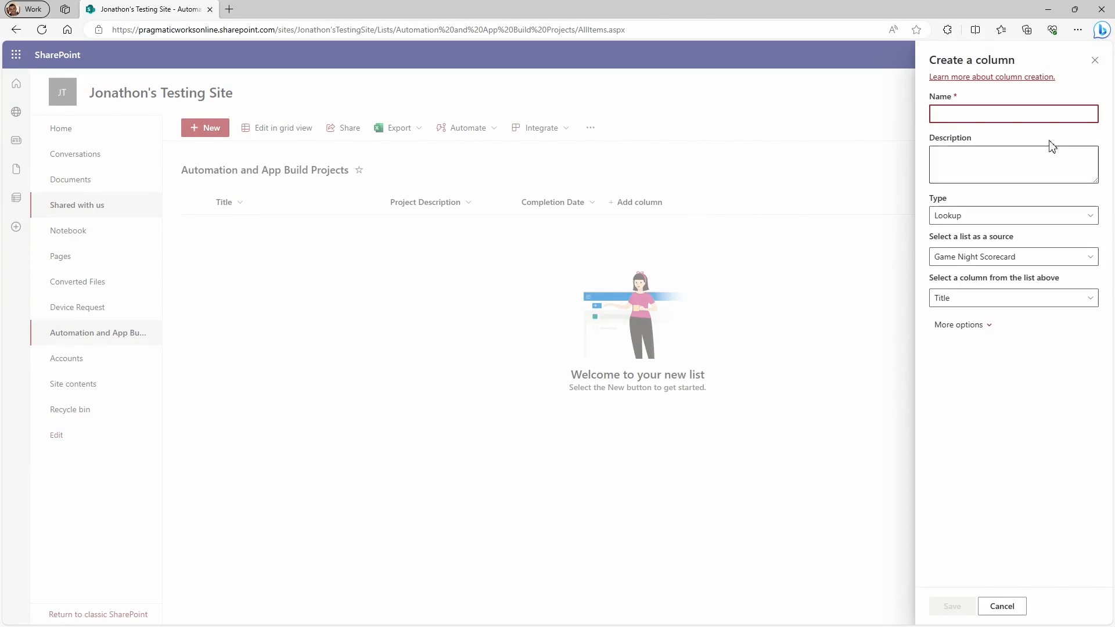
{"action": "type", "text": "Account Name"}
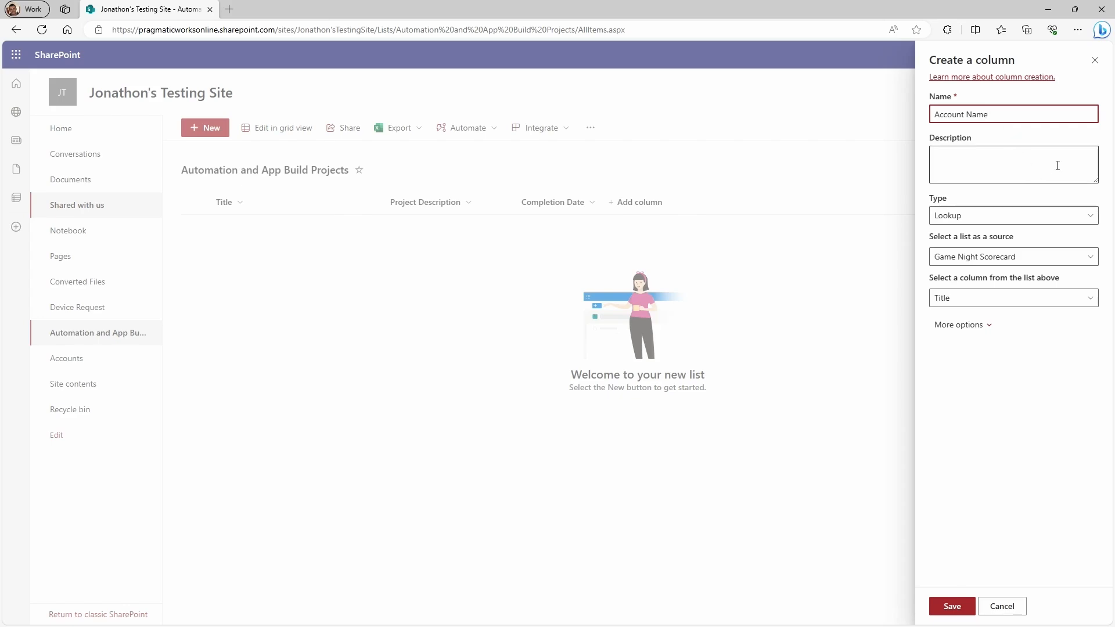
{"action": "mouse_move", "coordinate": [1072, 238]}
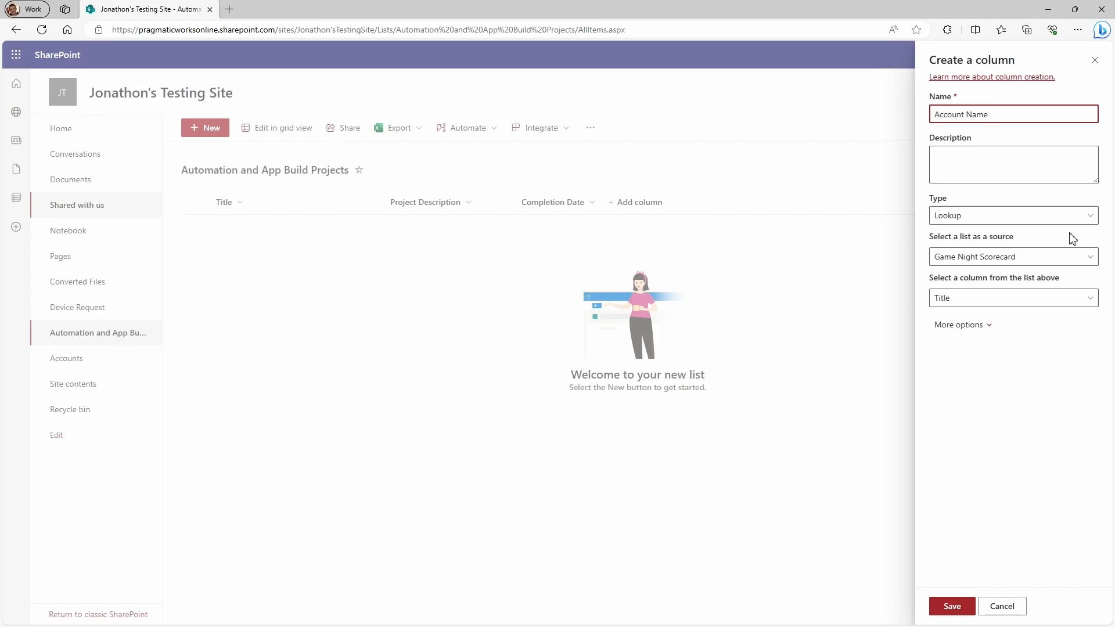
{"action": "left_click", "coordinate": [1013, 257]}
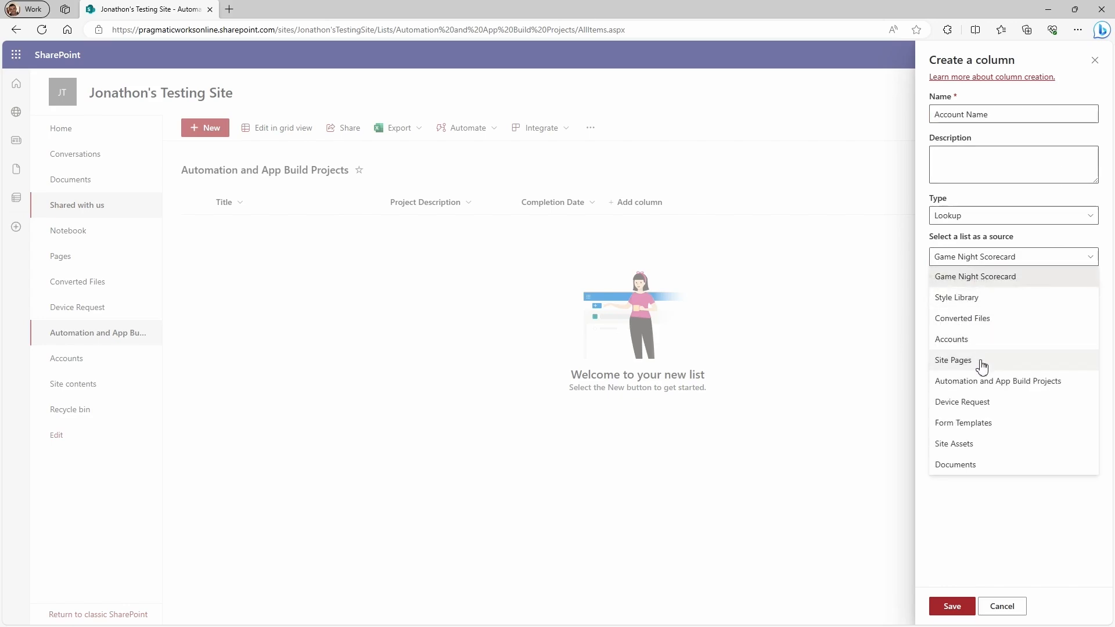
{"action": "left_click", "coordinate": [951, 339]}
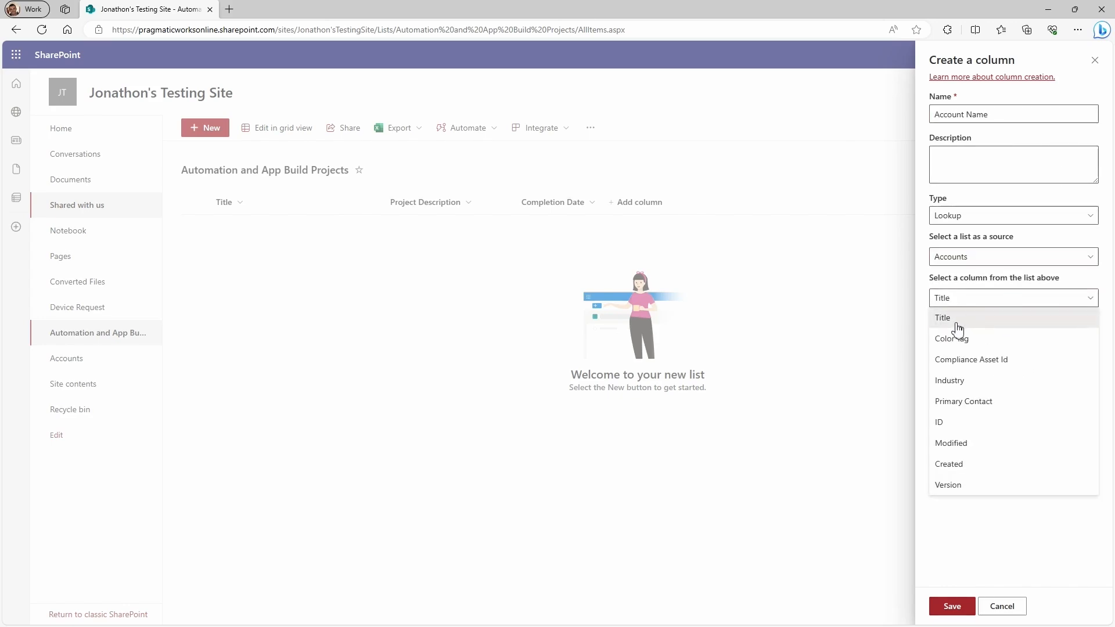
{"action": "left_click", "coordinate": [942, 317]}
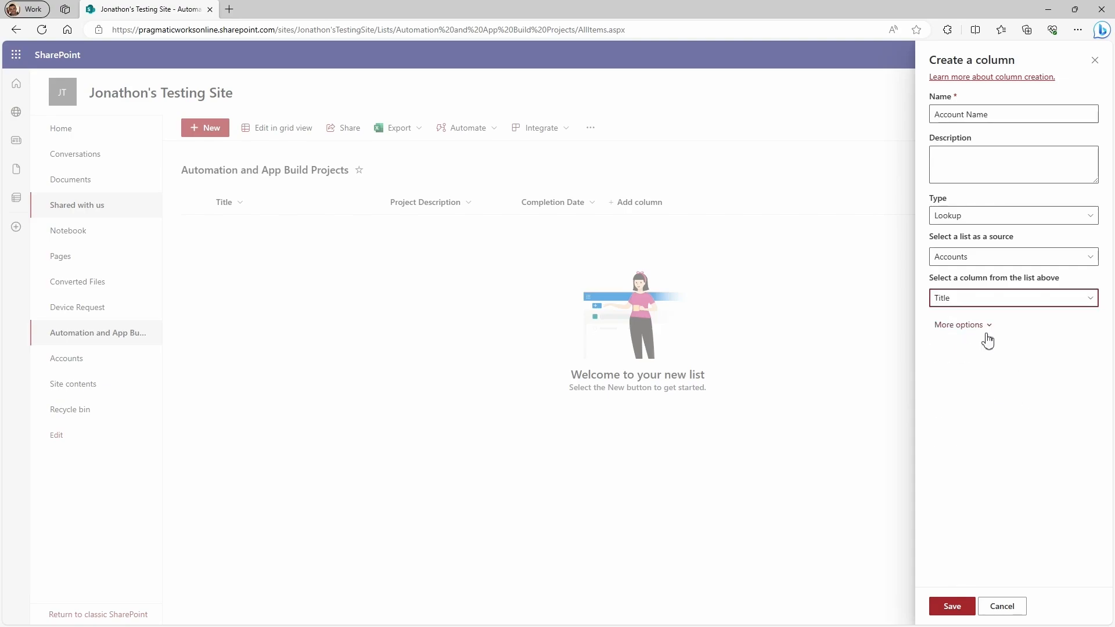
{"action": "left_click", "coordinate": [959, 325]}
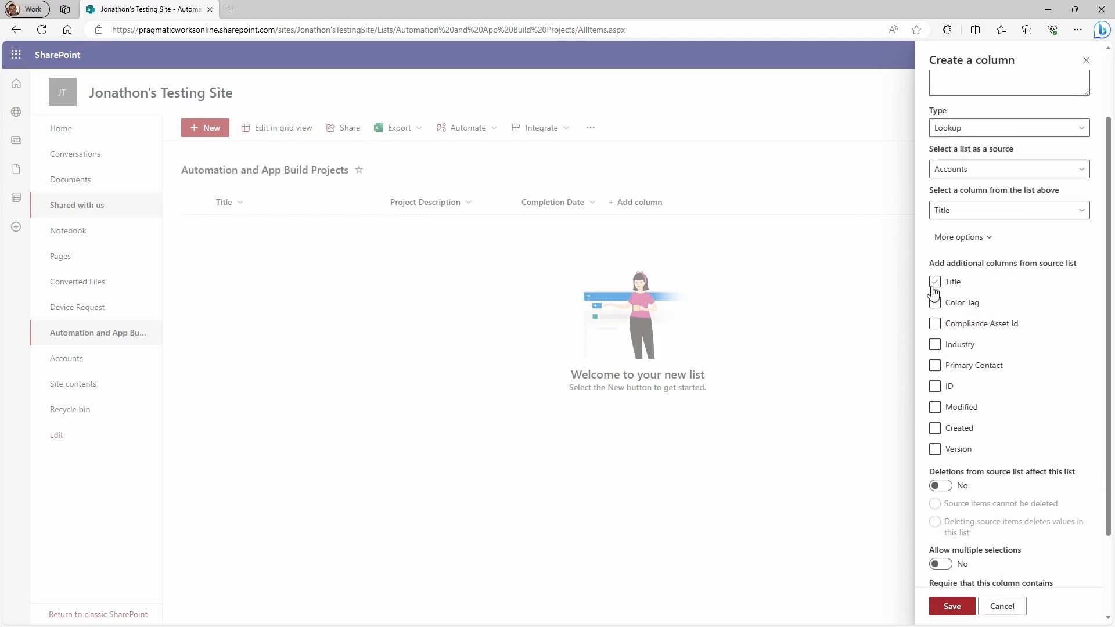
Try Title and Compliance Asset Id, then keep only Industry and Primary Contact as extra lookup fields
{"action": "left_click", "coordinate": [934, 281]}
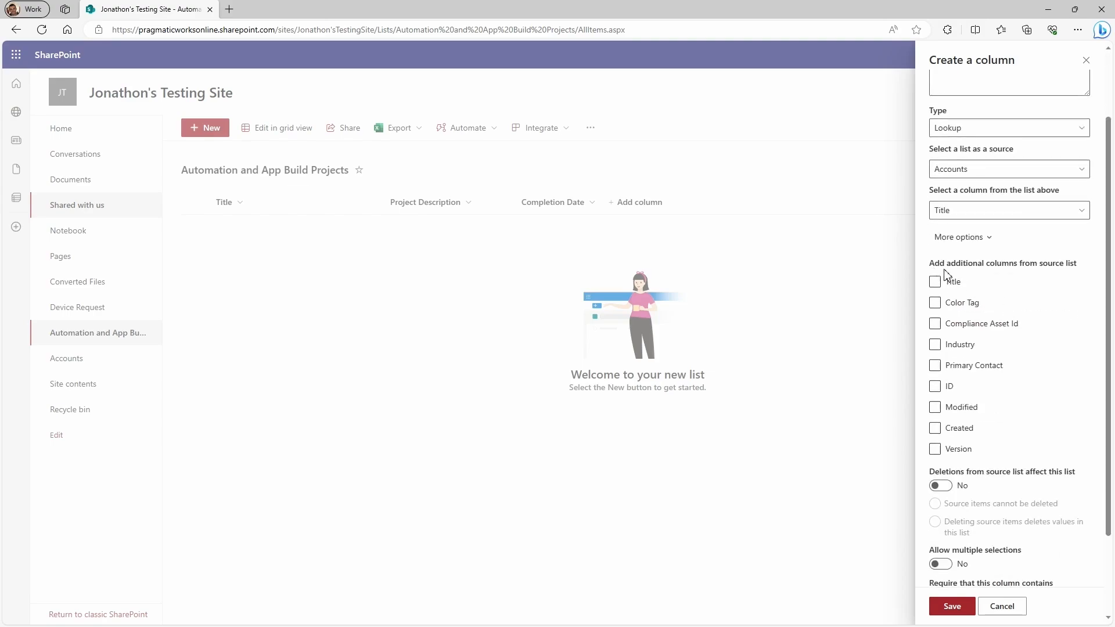
{"action": "left_click", "coordinate": [934, 281]}
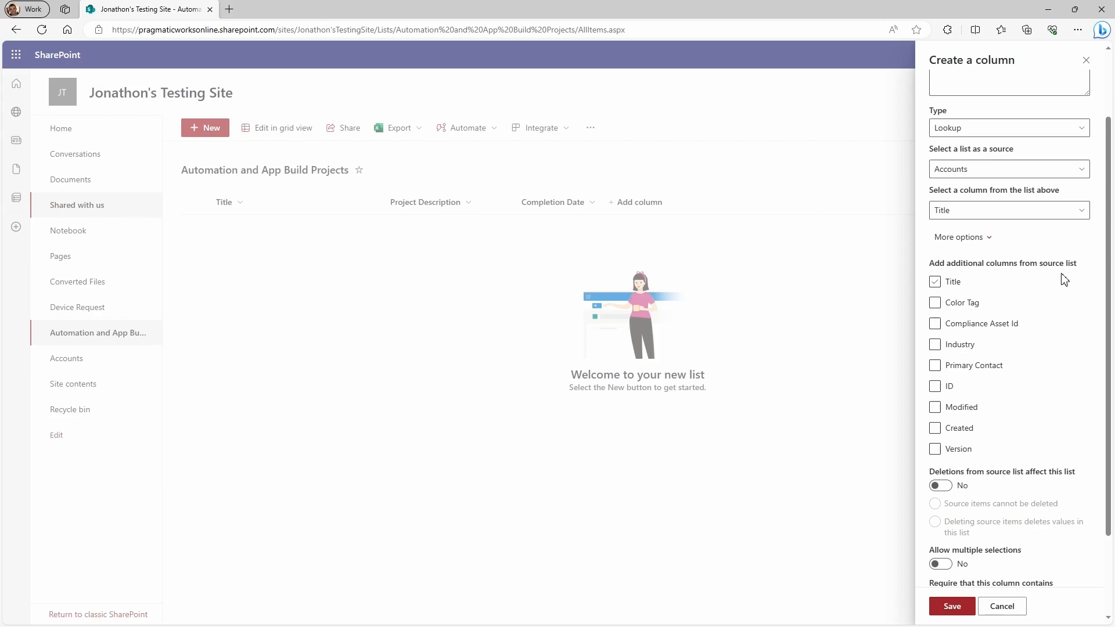
{"action": "left_click", "coordinate": [934, 281]}
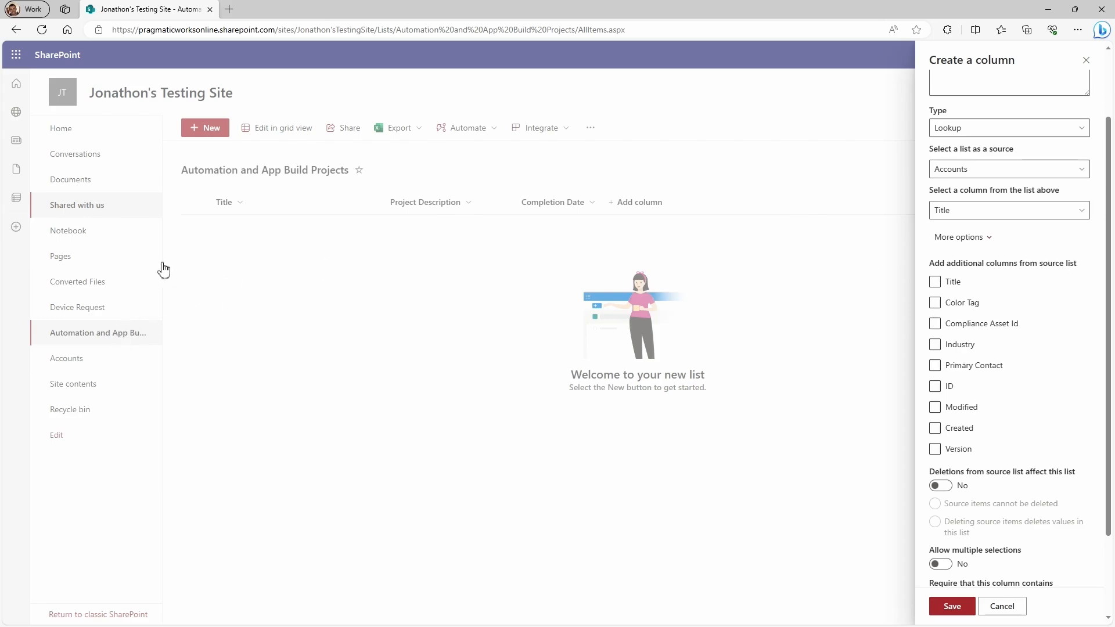
{"action": "mouse_move", "coordinate": [900, 257]}
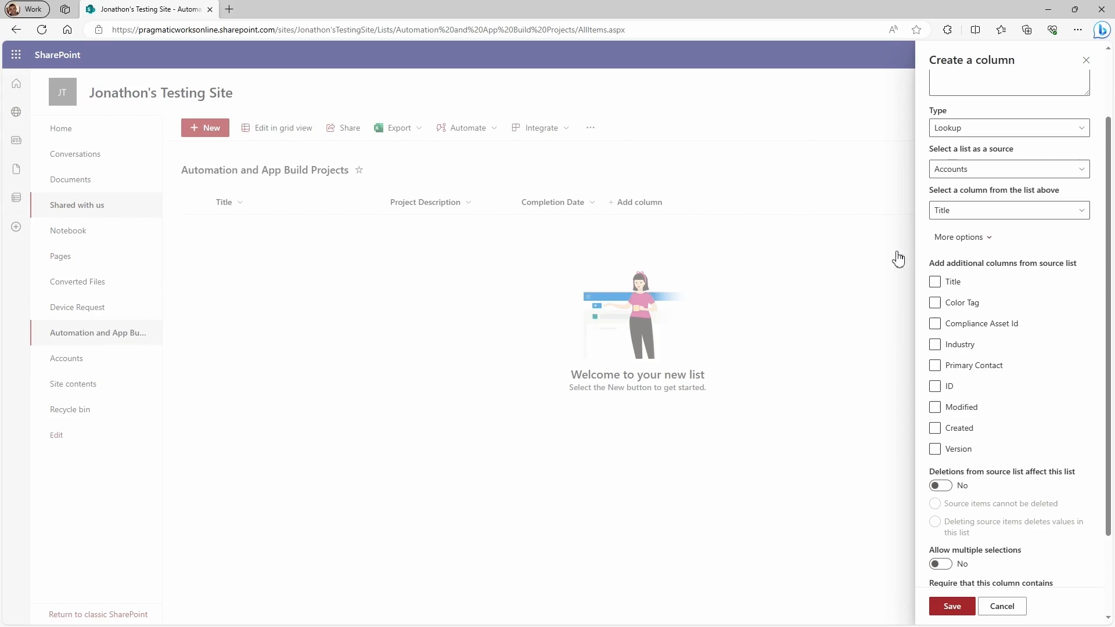
{"action": "left_click", "coordinate": [934, 323]}
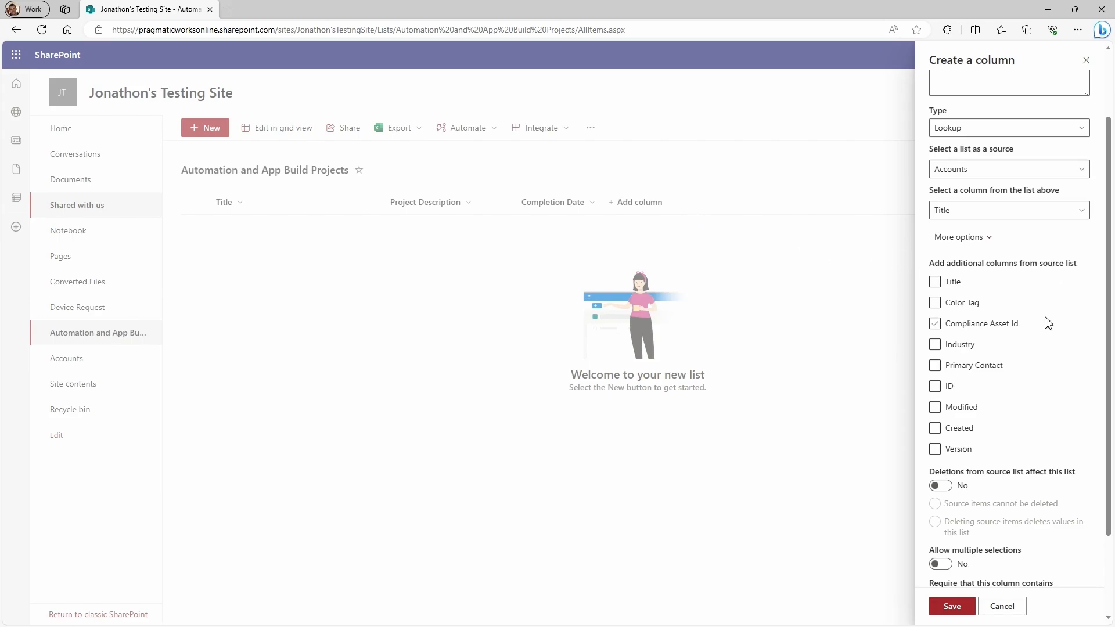
{"action": "left_click", "coordinate": [934, 323]}
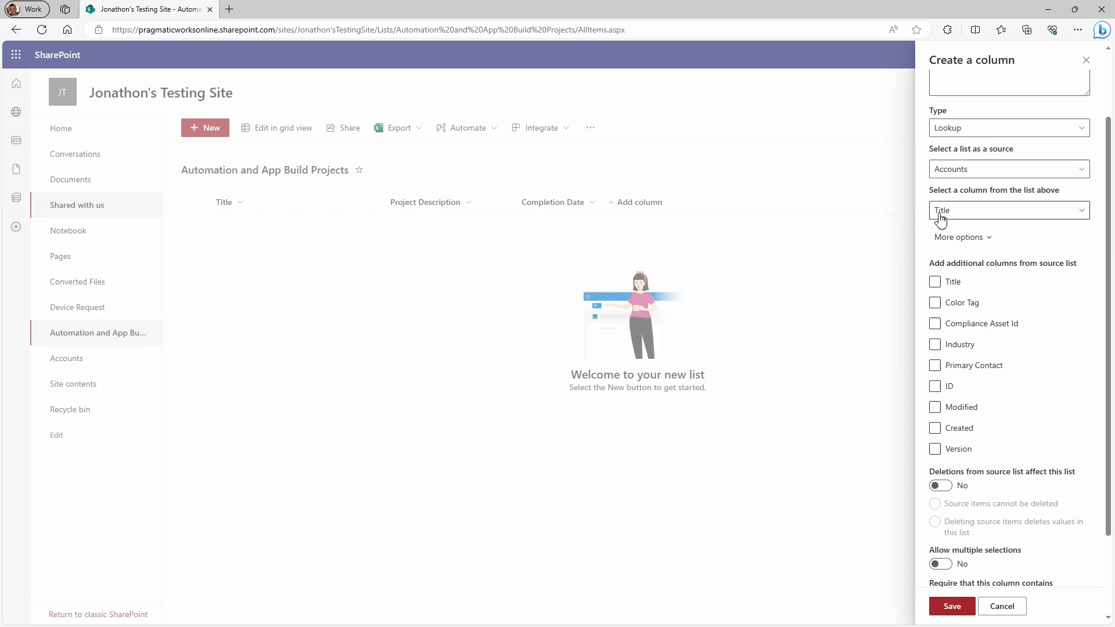
{"action": "left_click", "coordinate": [934, 344]}
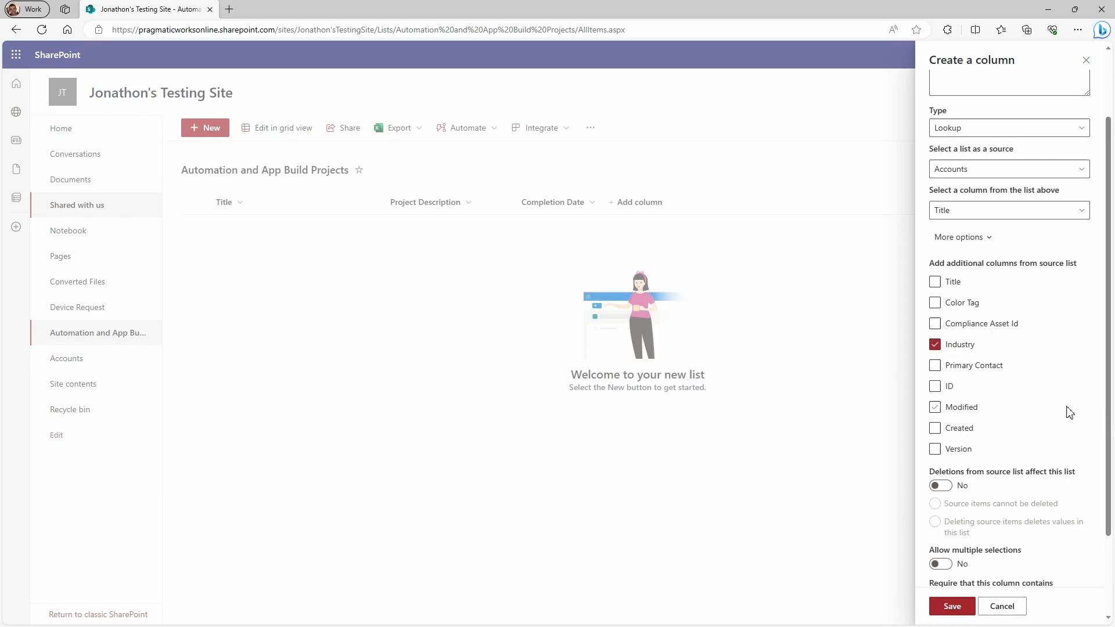
{"action": "left_click", "coordinate": [935, 365]}
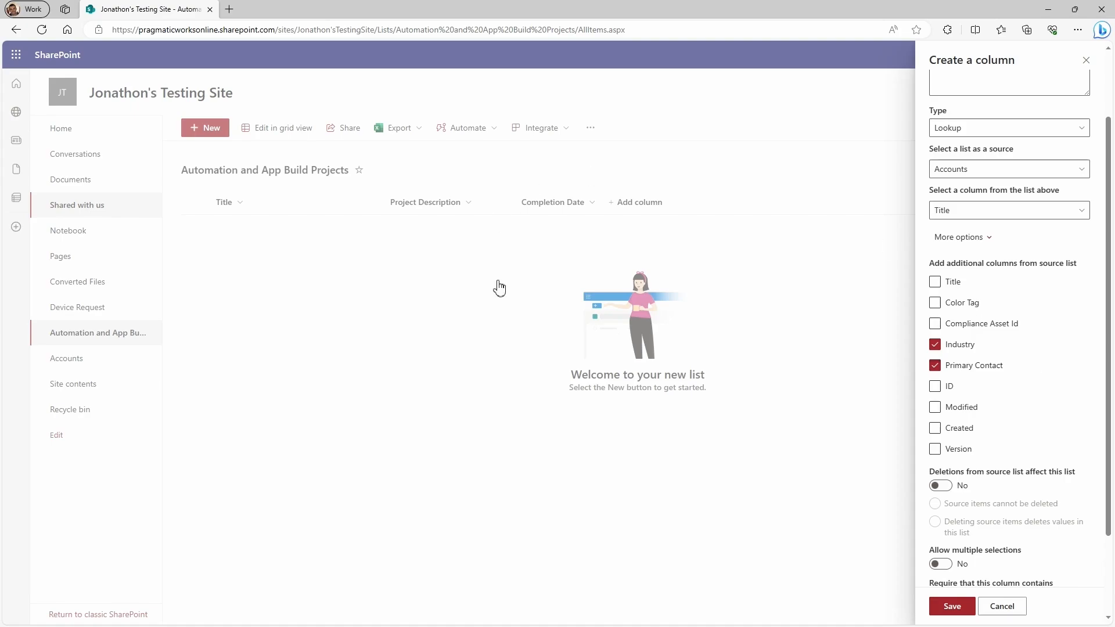
{"action": "mouse_move", "coordinate": [380, 240]}
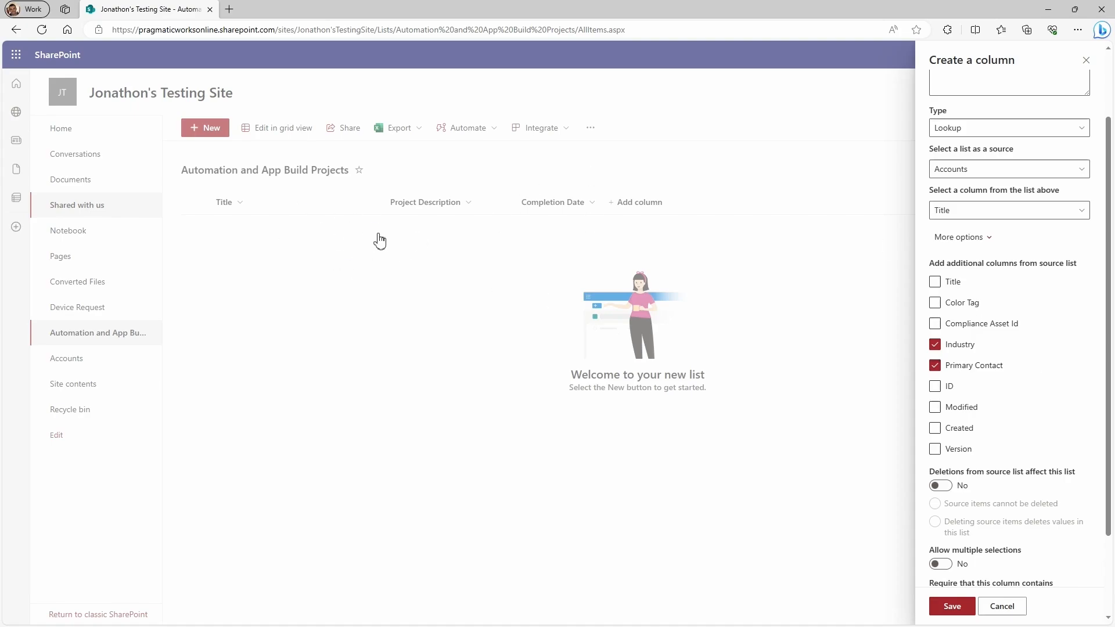
{"action": "left_click", "coordinate": [934, 302]}
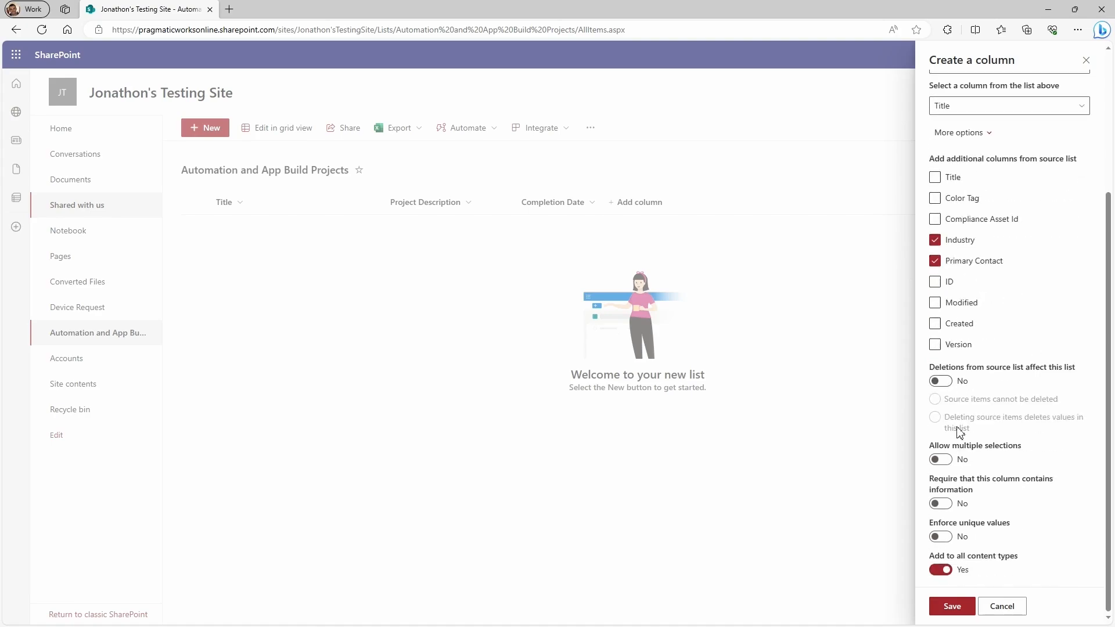
{"action": "mouse_move", "coordinate": [1062, 387]}
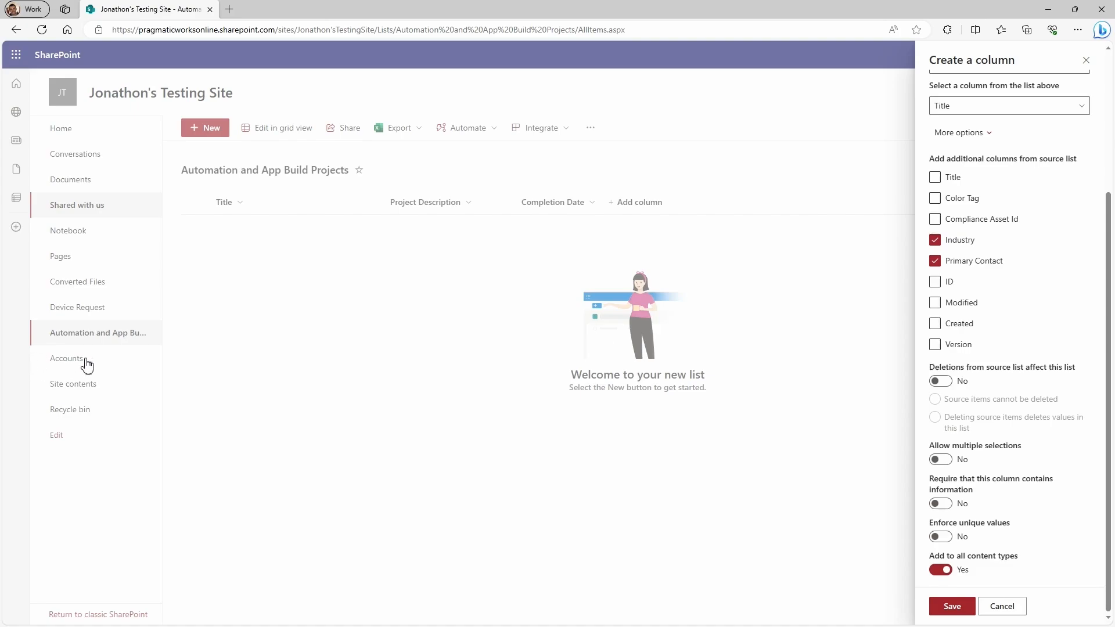
{"action": "mouse_move", "coordinate": [634, 228]}
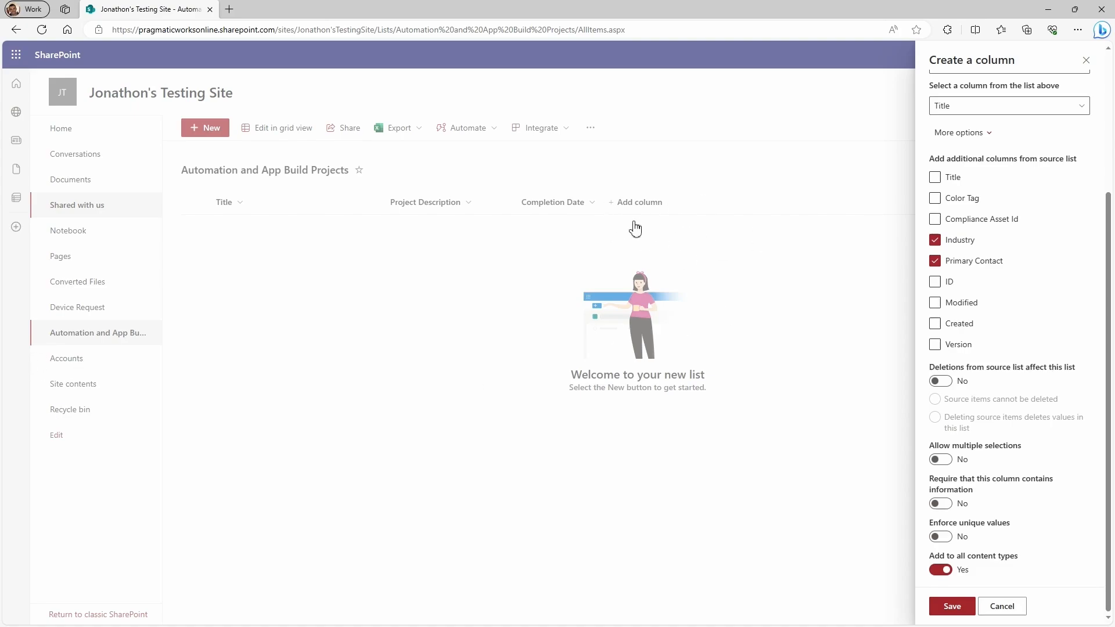
{"action": "mouse_move", "coordinate": [621, 221]}
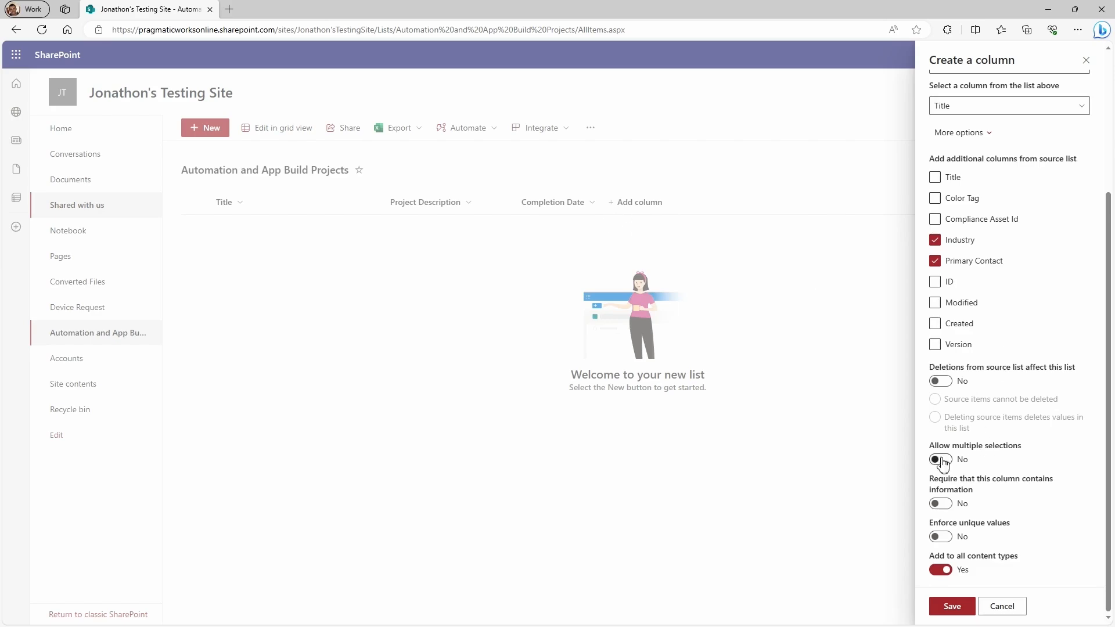
{"action": "mouse_move", "coordinate": [948, 458]}
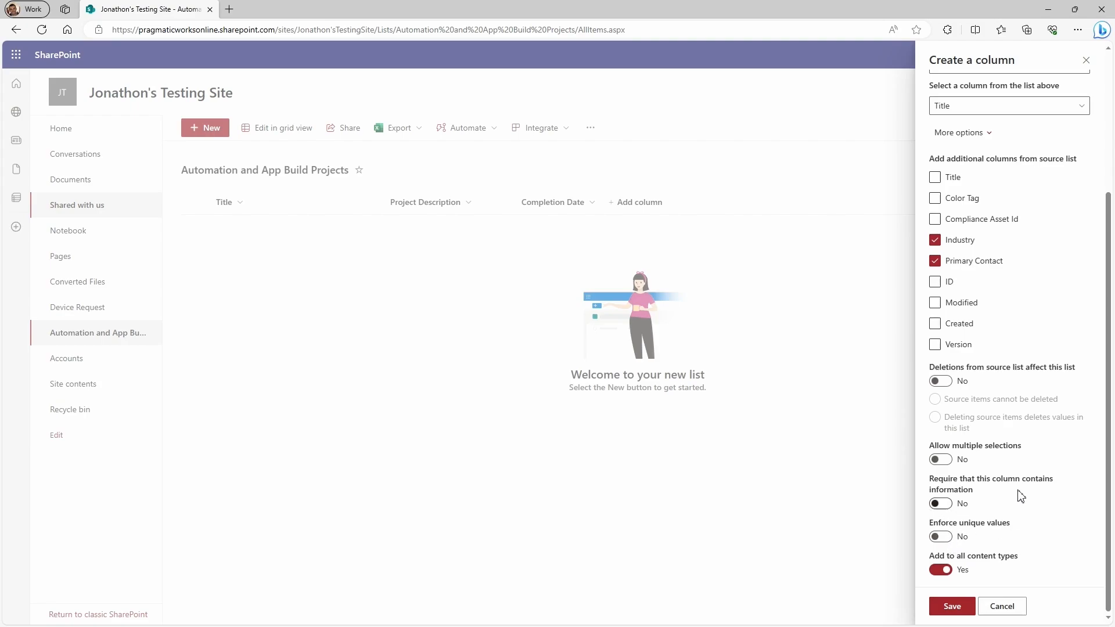
{"action": "mouse_move", "coordinate": [1004, 501]}
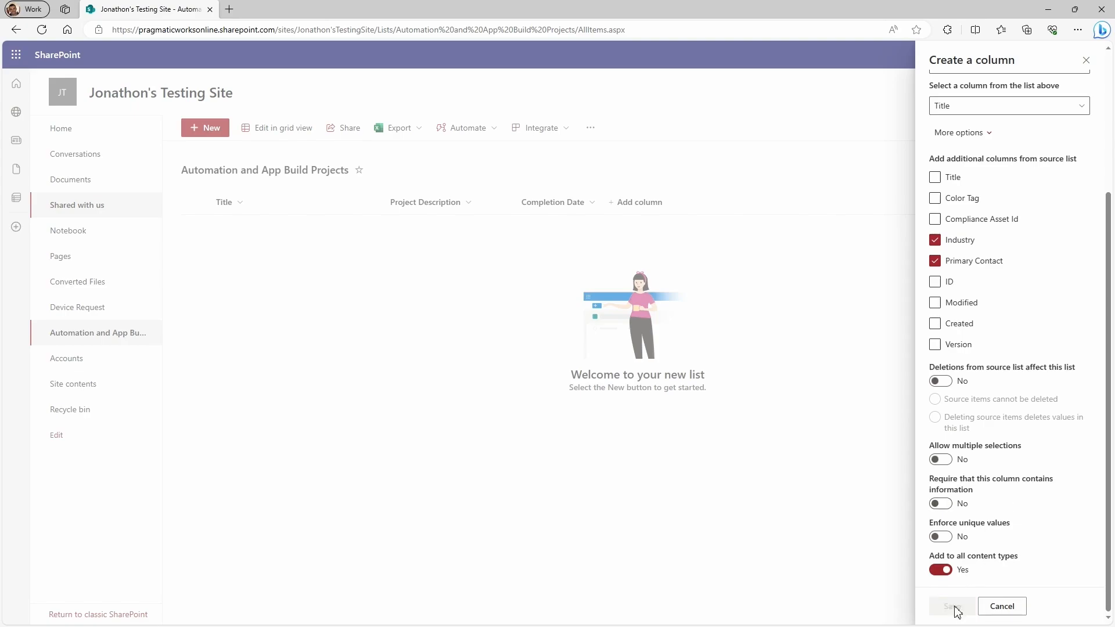
Save the Account Name lookup column with its Industry and Primary Contact companions
{"action": "left_click", "coordinate": [952, 606]}
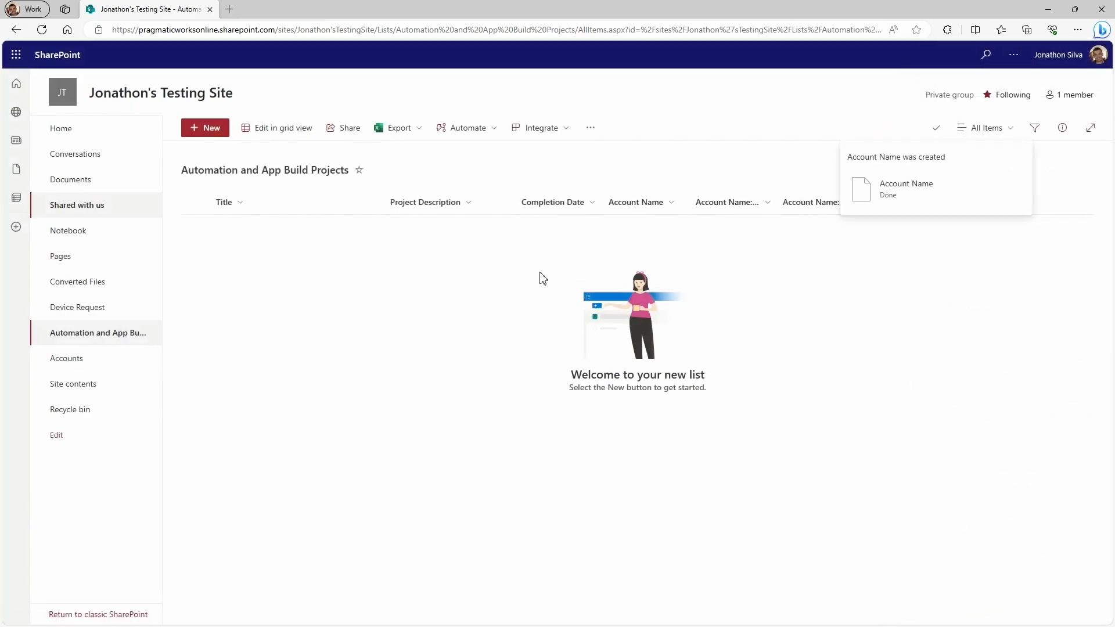
{"action": "mouse_move", "coordinate": [614, 207]}
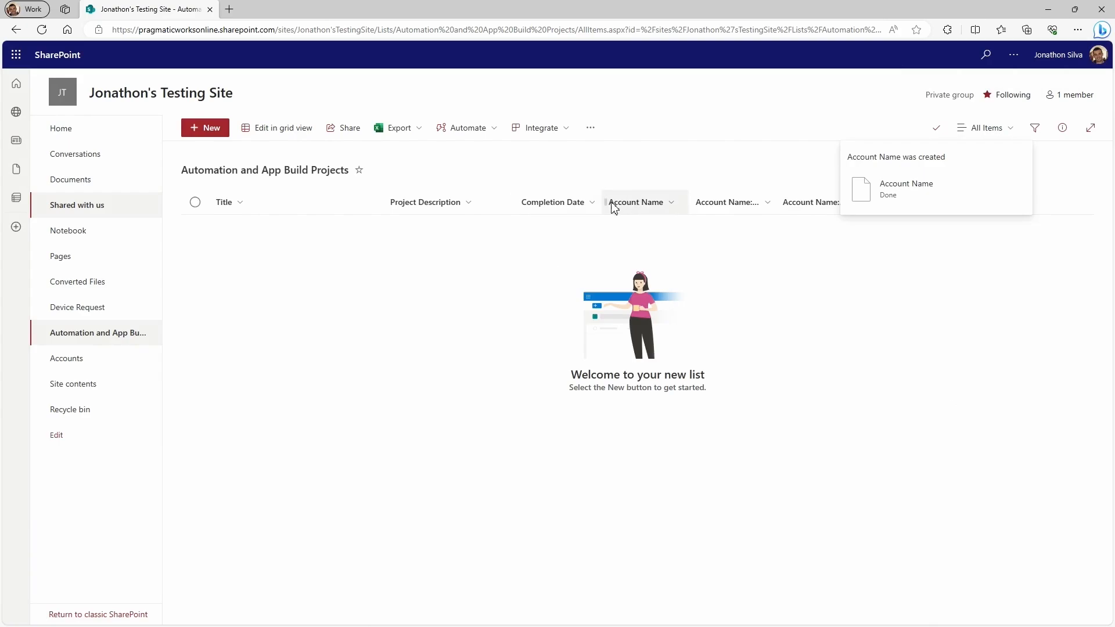
{"action": "mouse_move", "coordinate": [633, 209]}
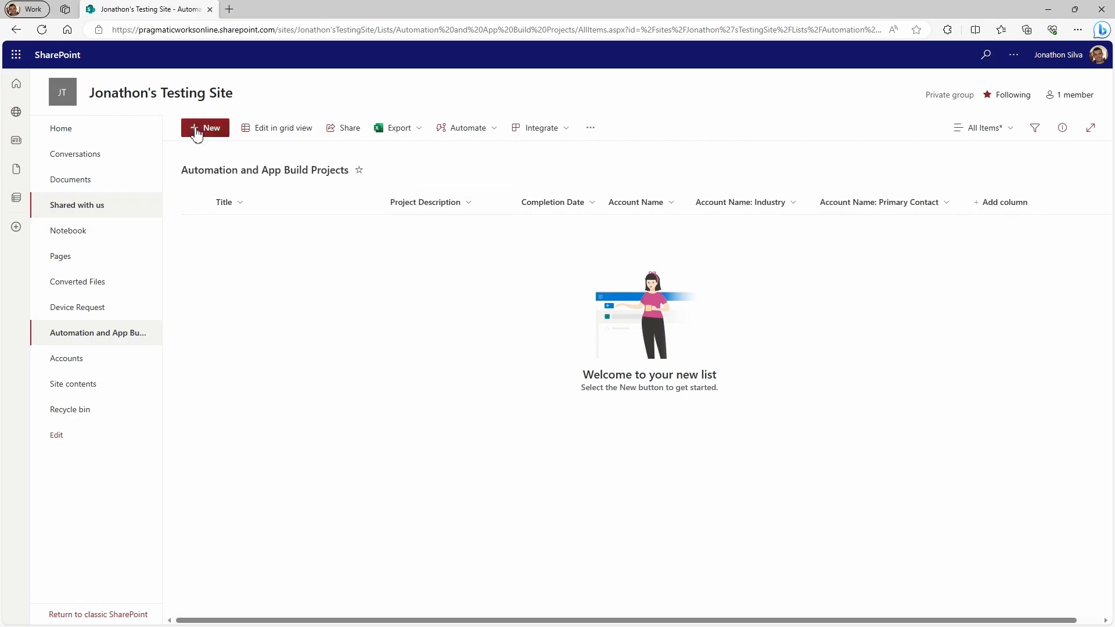
Create a new item titled Canvas App for New Device Order with a home-office device request description
{"action": "left_click", "coordinate": [204, 128]}
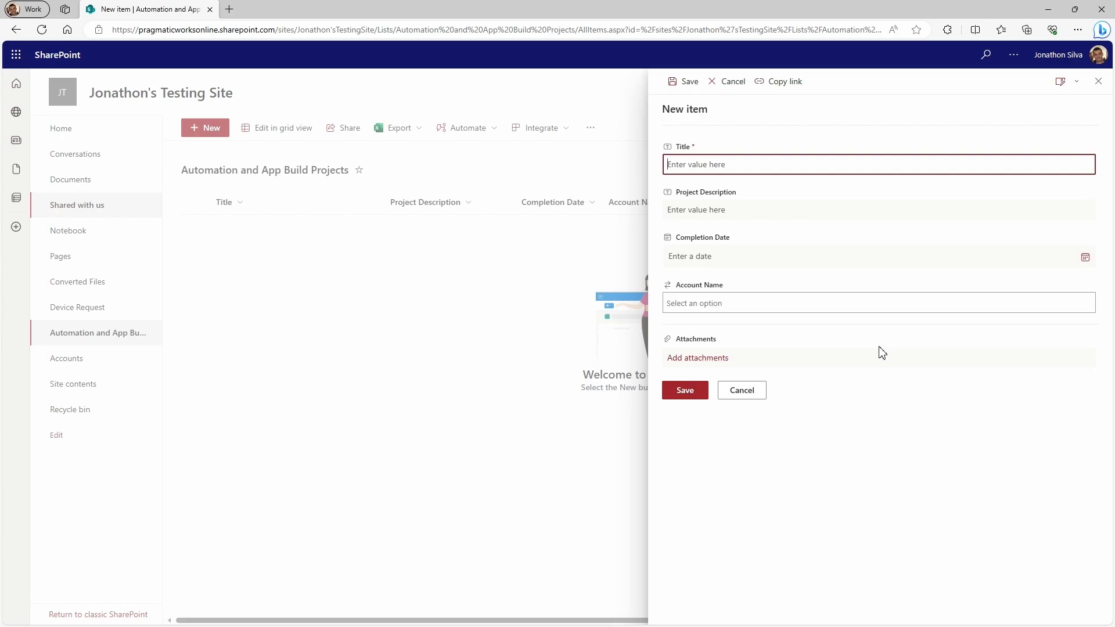
{"action": "type", "text": "Canvas App for New De"}
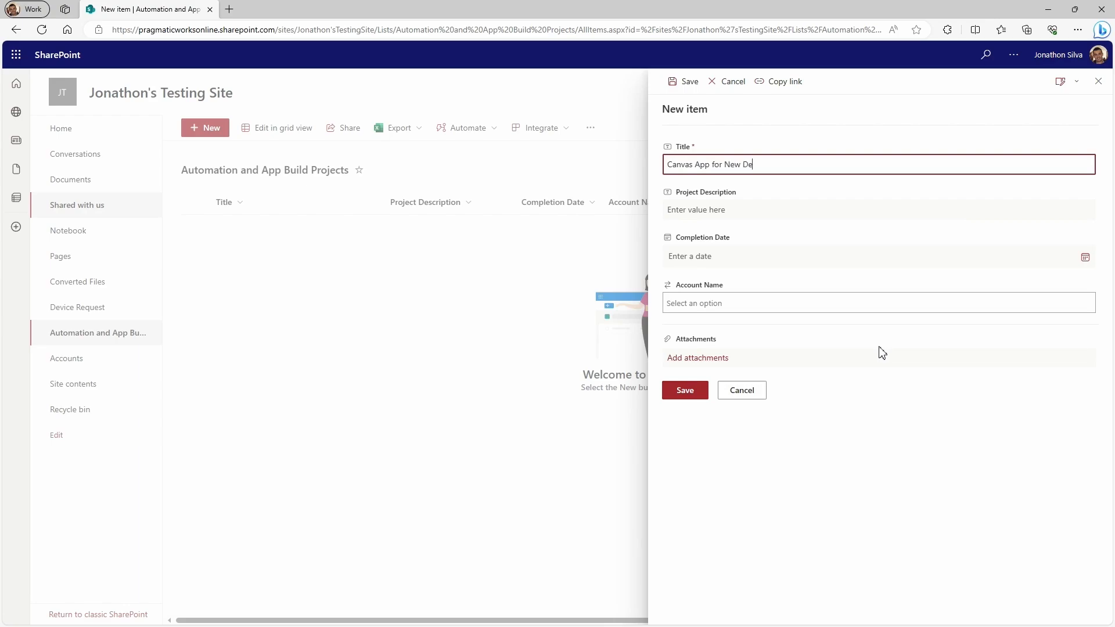
{"action": "type", "text": "vice Order"}
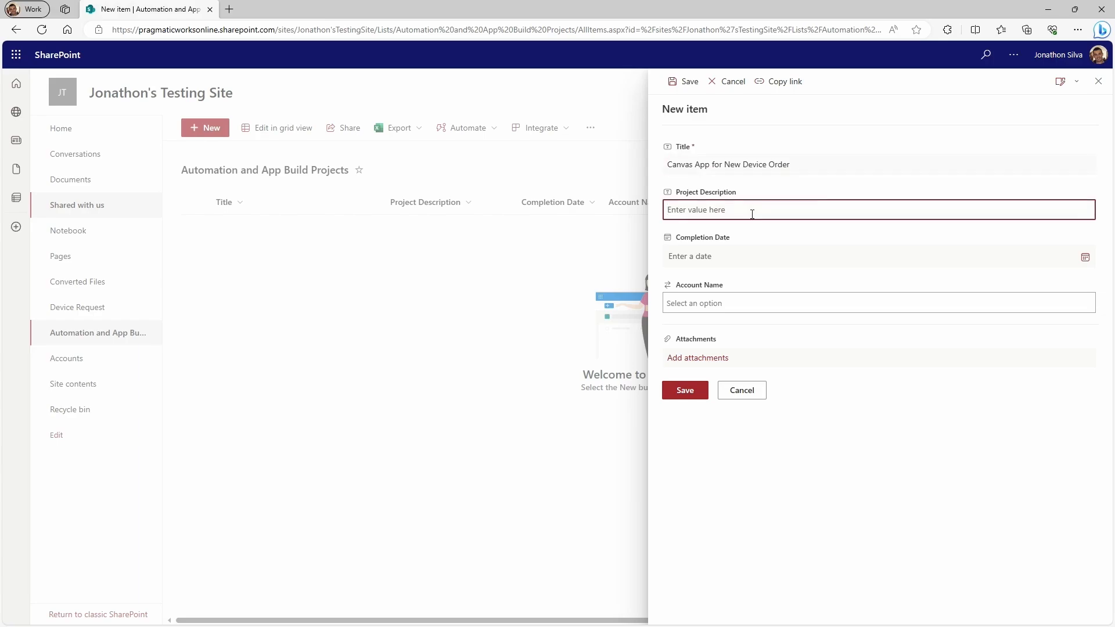
{"action": "type", "text": "Application that allows users"}
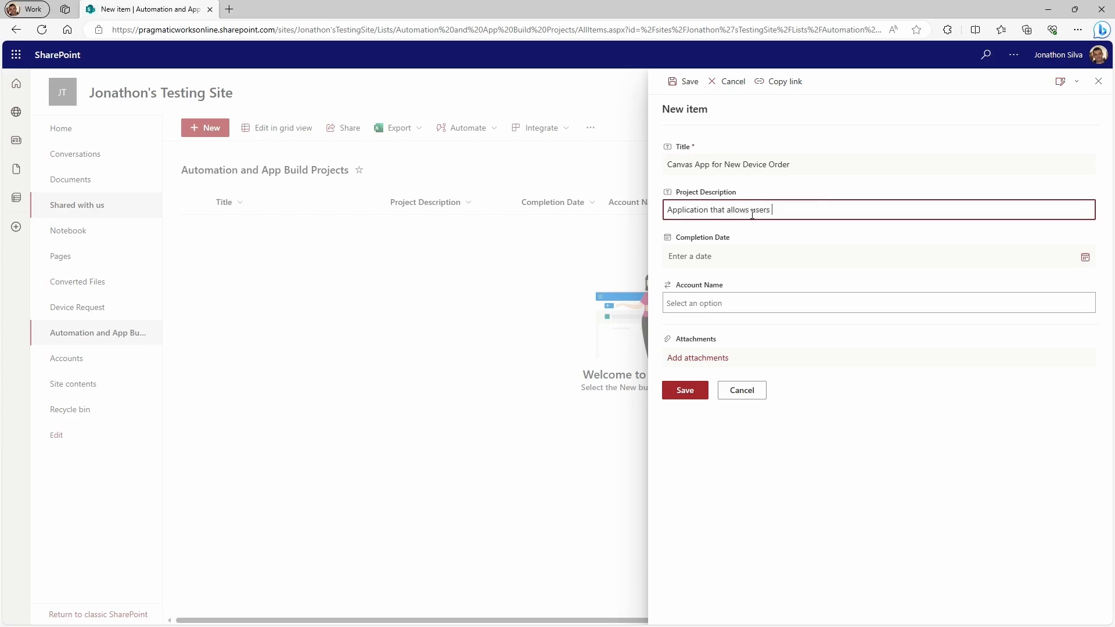
{"action": "type", "text": "to"}
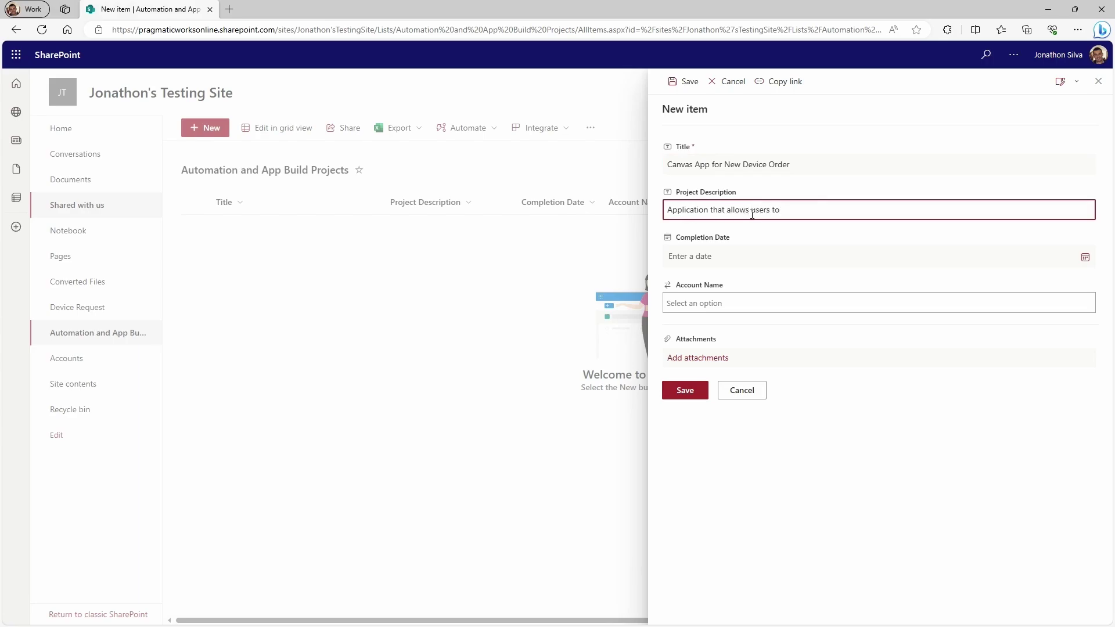
{"action": "type", "text": "requre"}
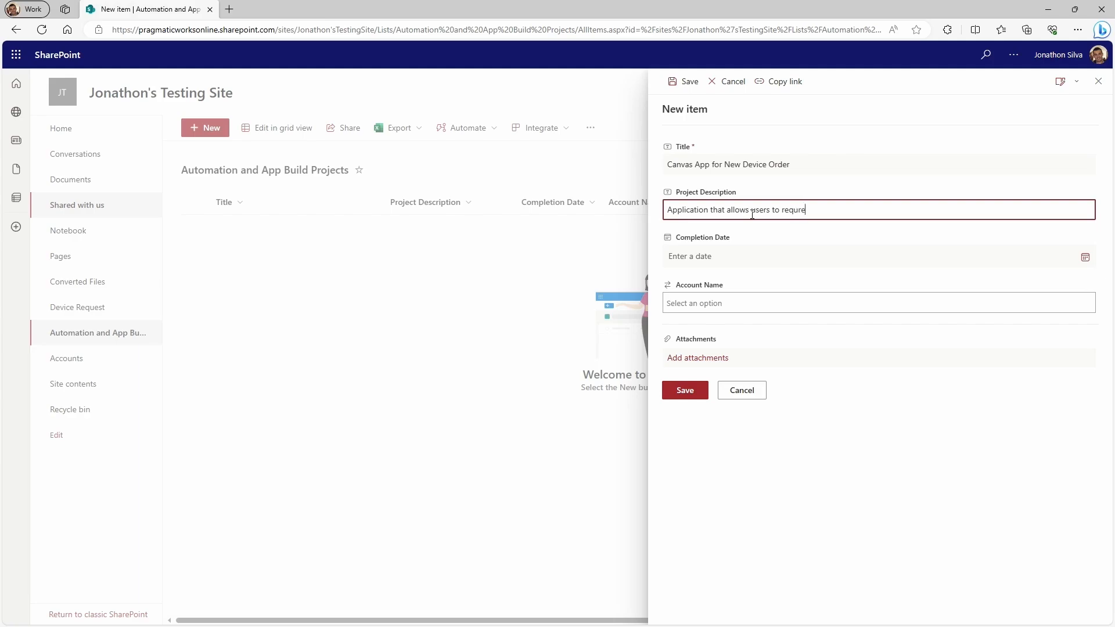
{"action": "type", "text": "est a new"}
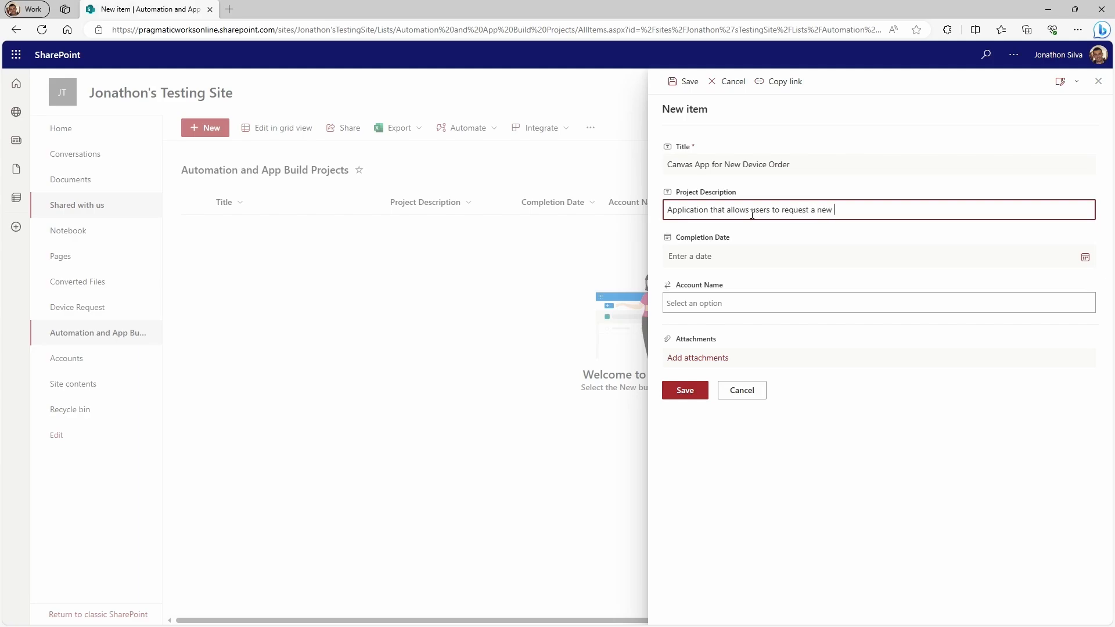
{"action": "type", "text": "device for"}
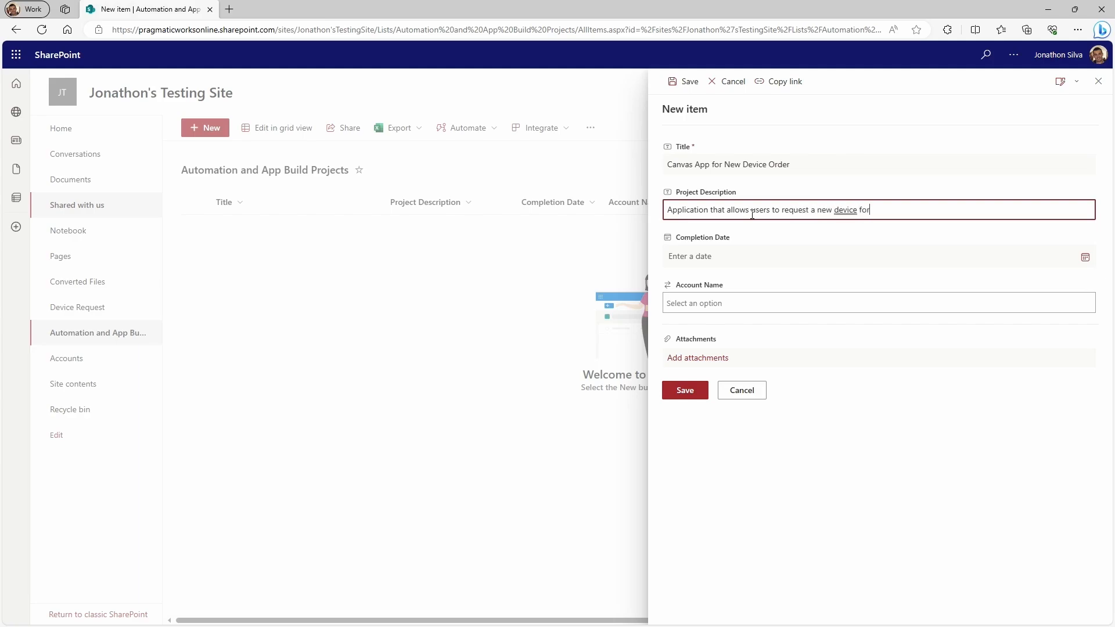
{"action": "type", "text": "their home"}
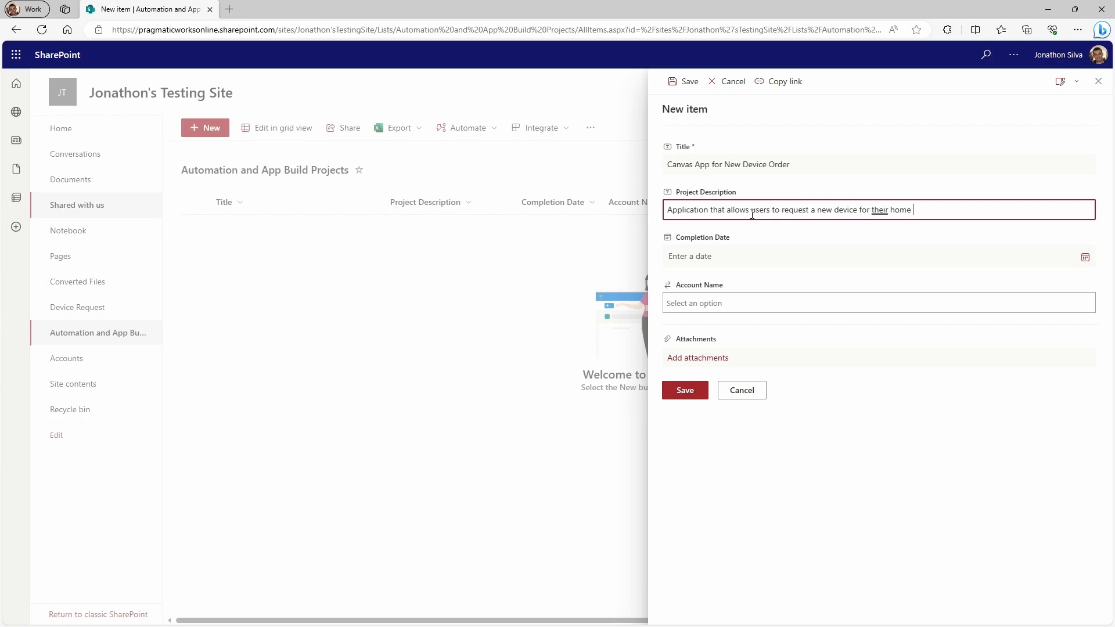
{"action": "type", "text": "office set up"}
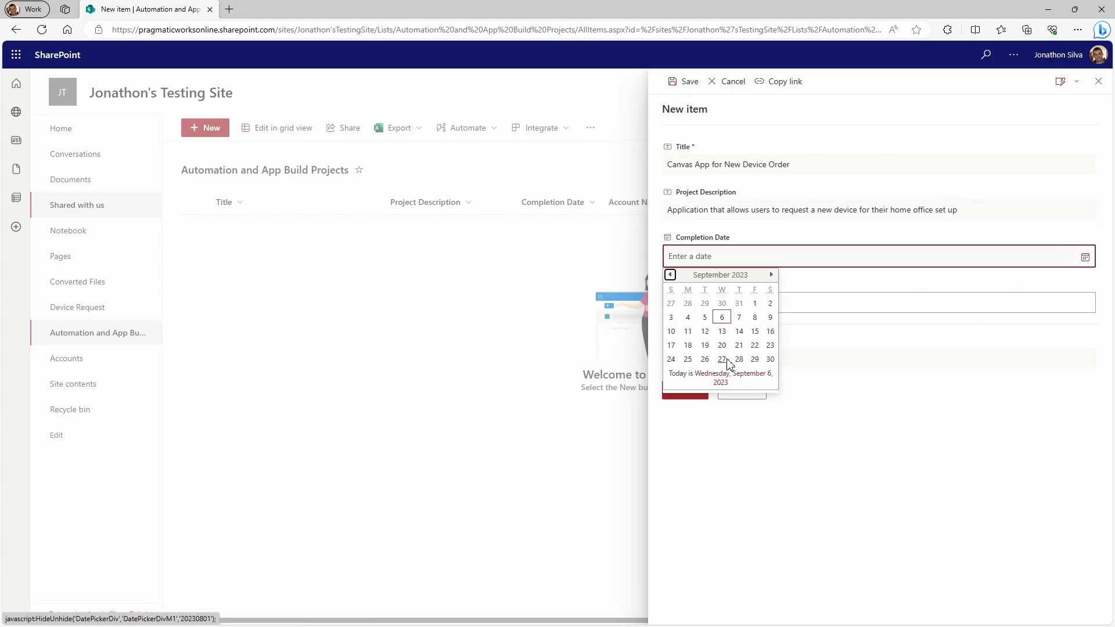
Set the completion date to 9/27/2023, link The Toy Store account, and save the item
{"action": "left_click", "coordinate": [722, 359]}
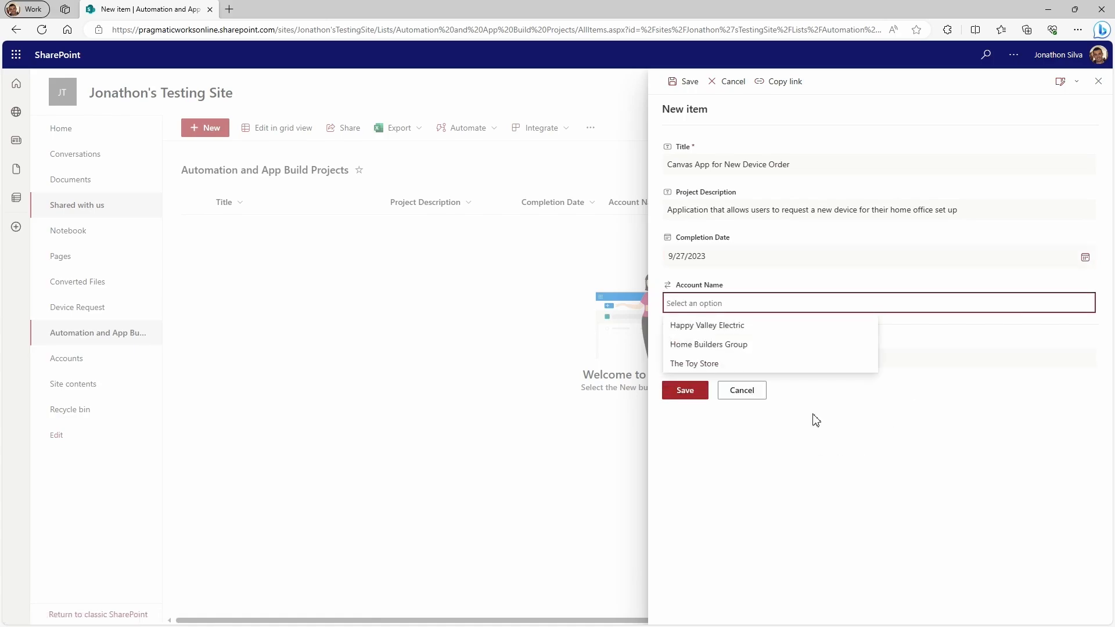
{"action": "mouse_move", "coordinate": [726, 367]}
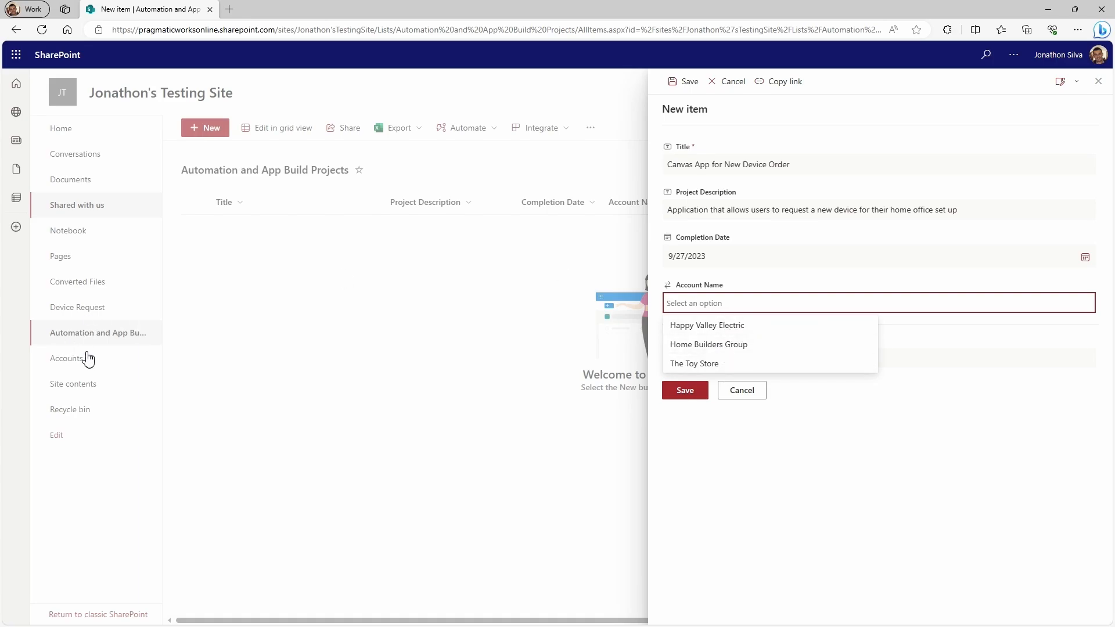
{"action": "mouse_move", "coordinate": [774, 366]}
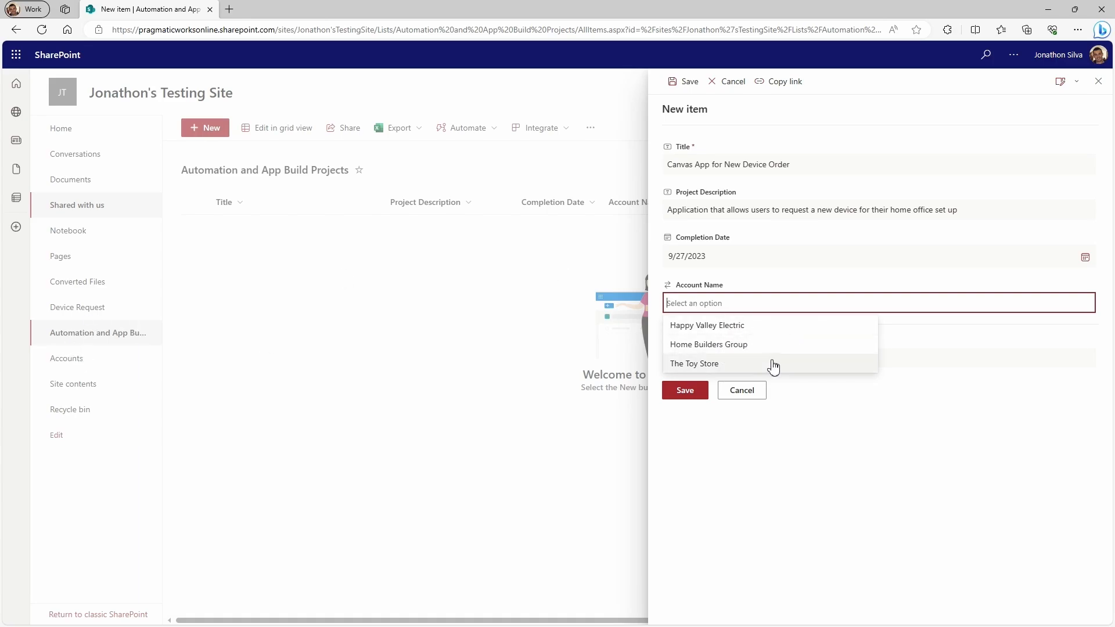
{"action": "mouse_move", "coordinate": [779, 355]}
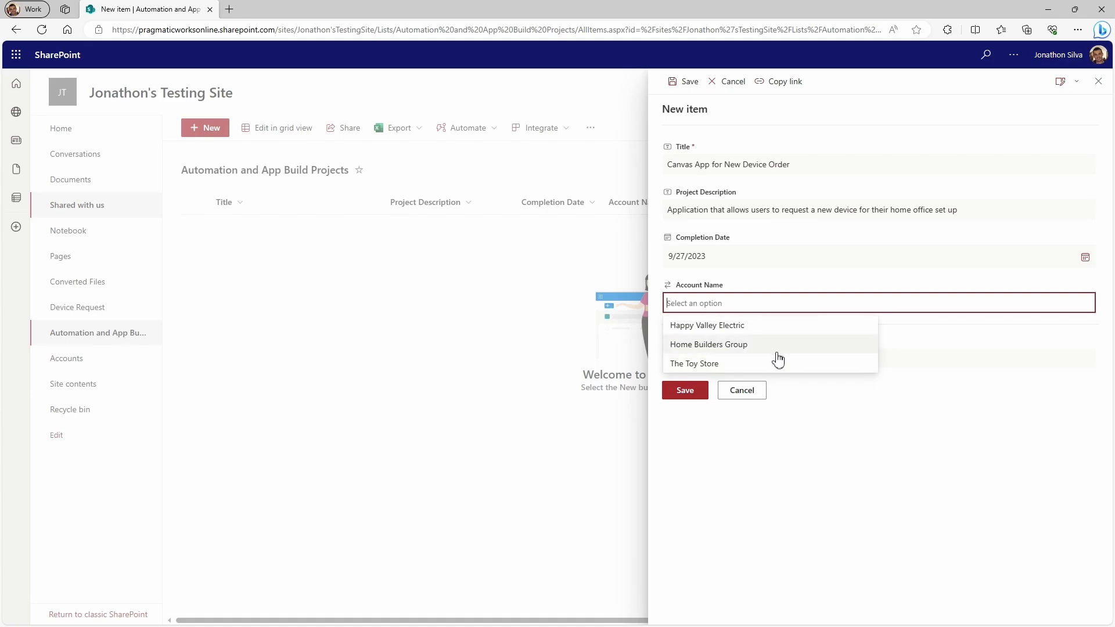
{"action": "mouse_move", "coordinate": [765, 347]}
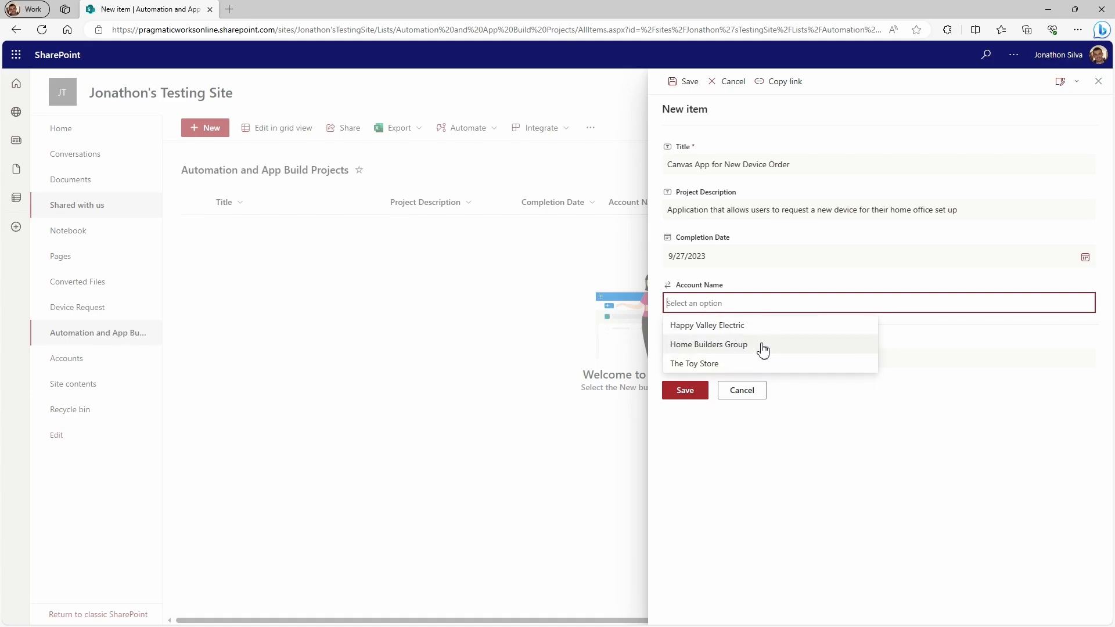
{"action": "left_click", "coordinate": [695, 364]}
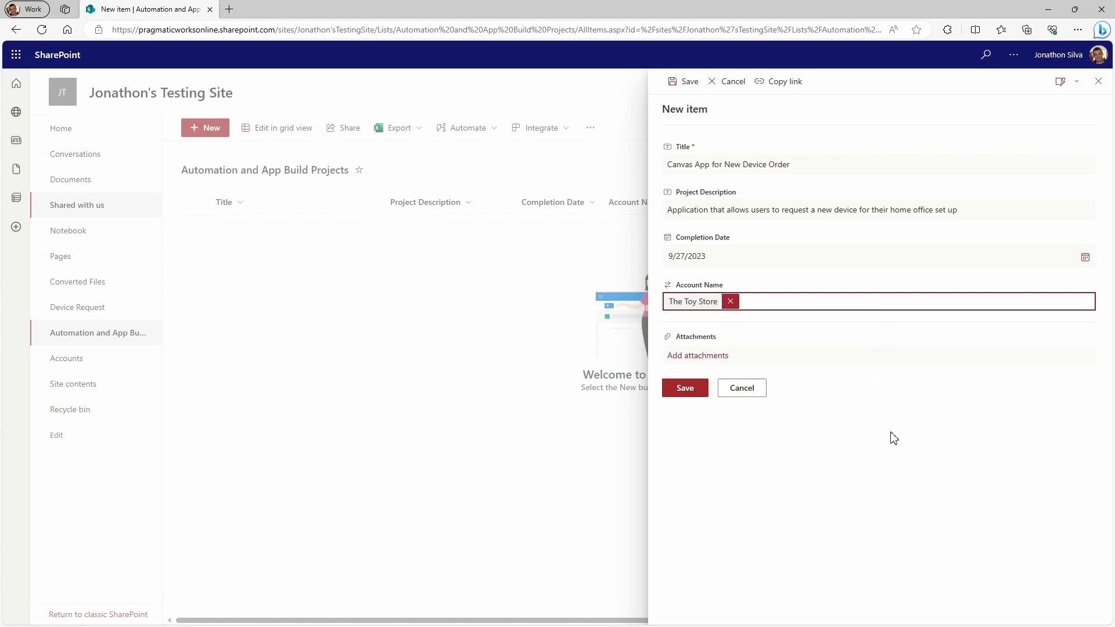
{"action": "mouse_move", "coordinate": [700, 430]}
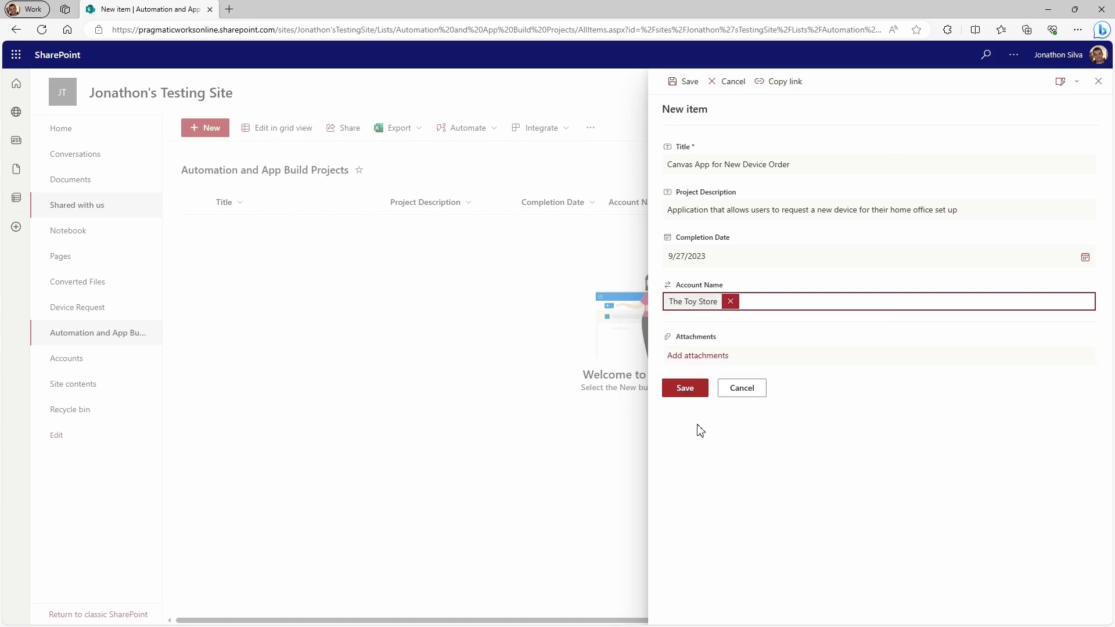
{"action": "left_click", "coordinate": [685, 388]}
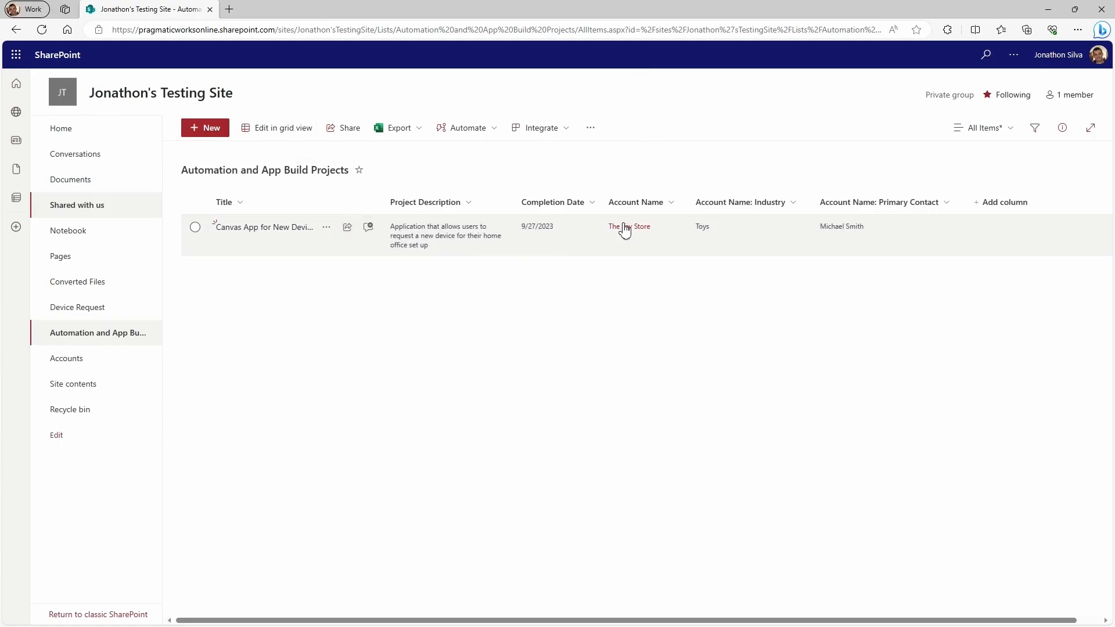
{"action": "mouse_move", "coordinate": [700, 231]}
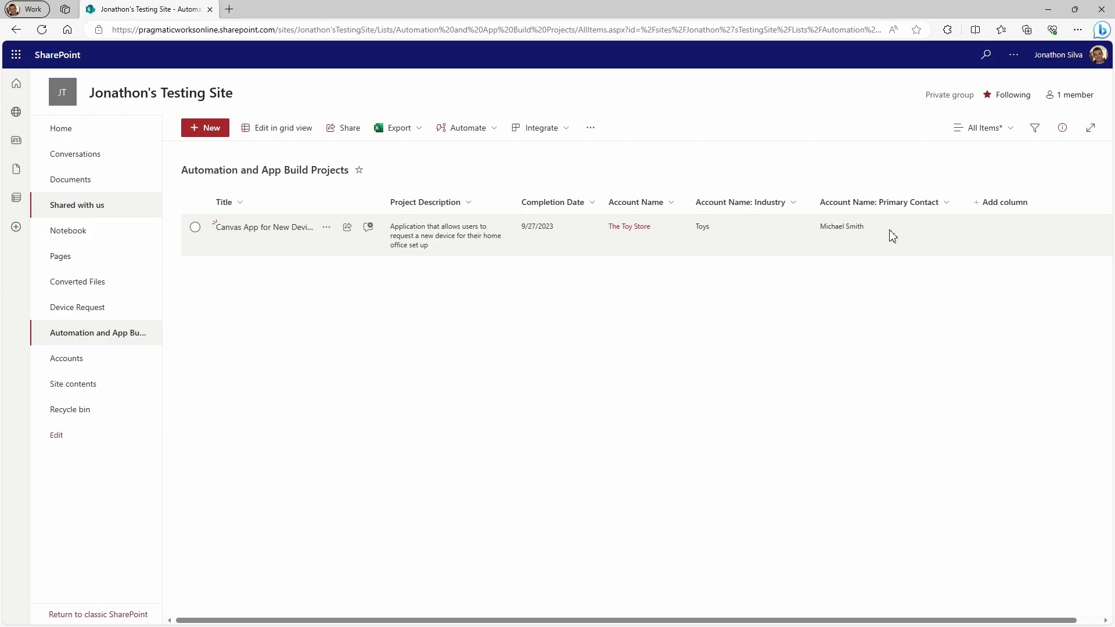
{"action": "mouse_move", "coordinate": [628, 227]}
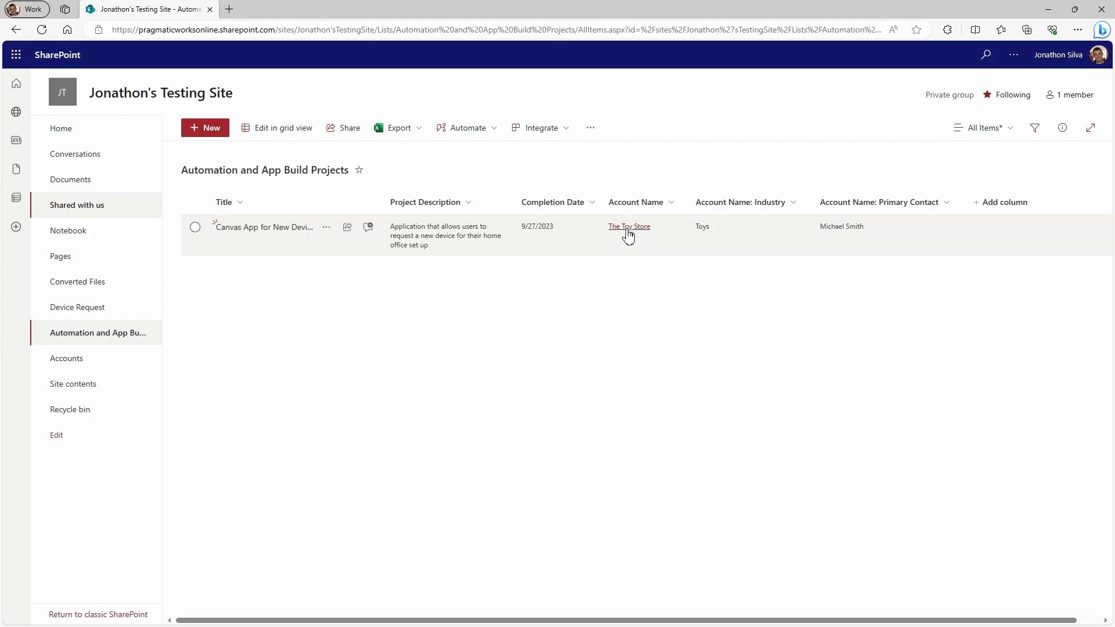
Open The Toy Store account record from the project's Account Name link
{"action": "left_click", "coordinate": [629, 227]}
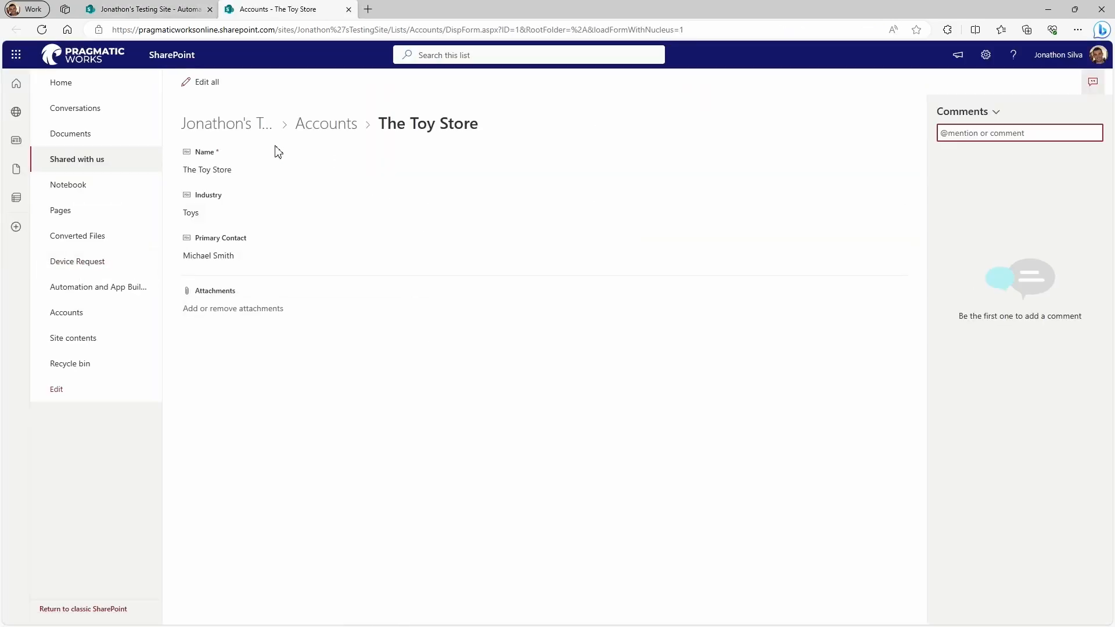
{"action": "mouse_move", "coordinate": [326, 129]}
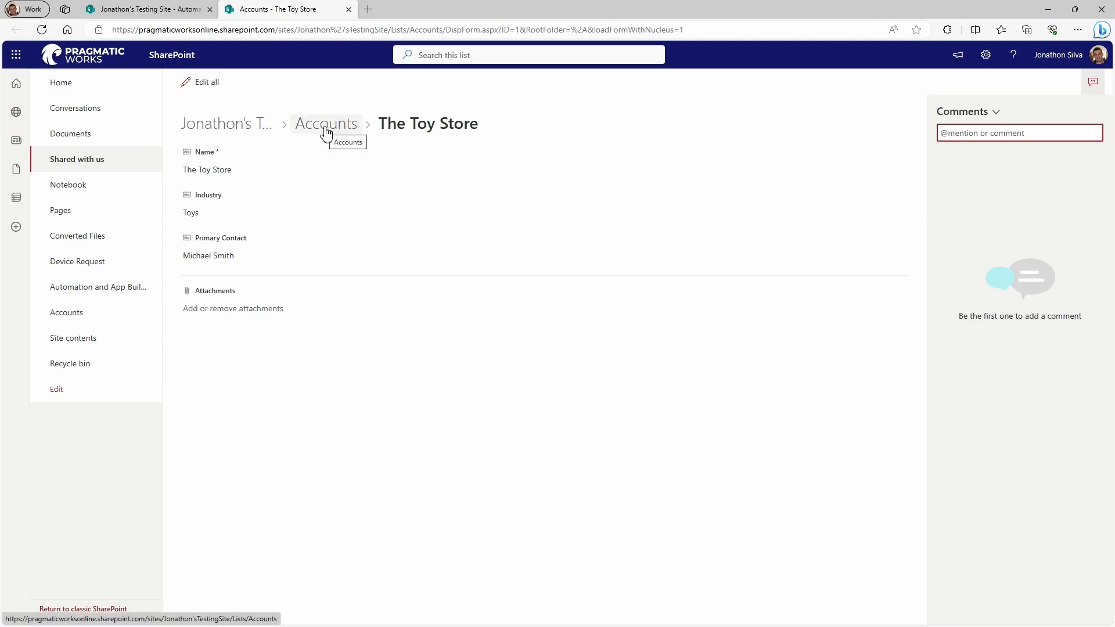
{"action": "mouse_move", "coordinate": [381, 130]}
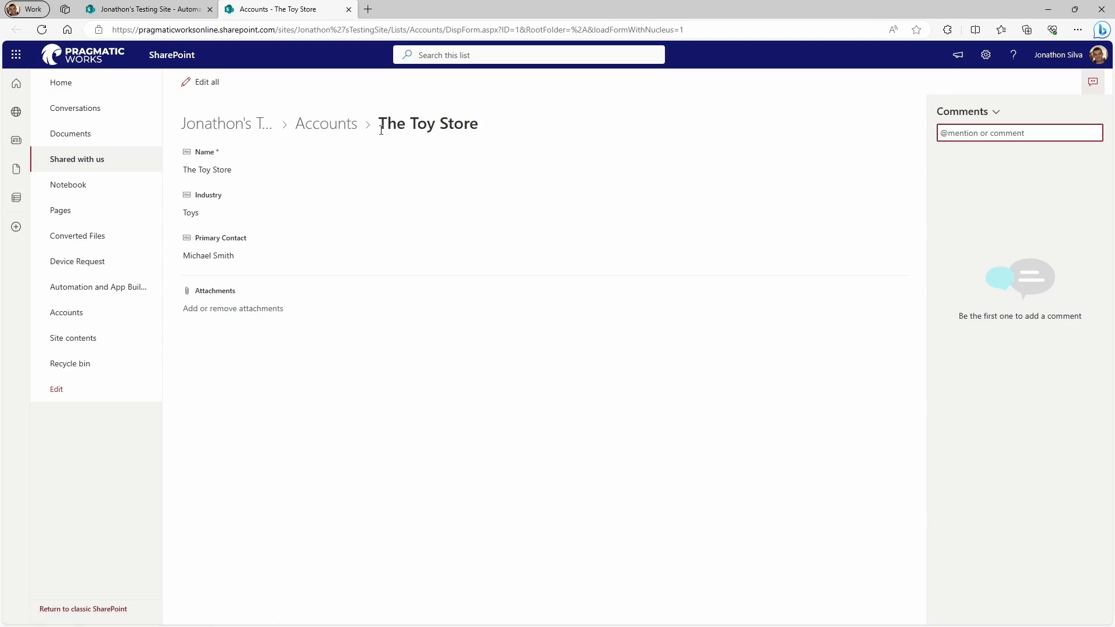
{"action": "mouse_move", "coordinate": [257, 228]}
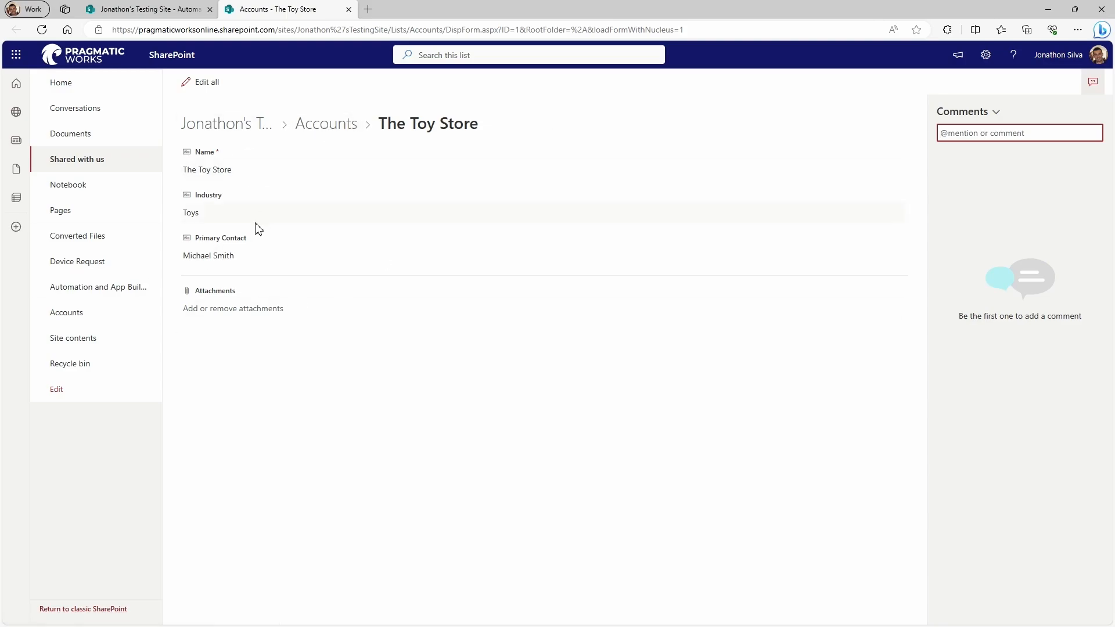
{"action": "mouse_move", "coordinate": [67, 313]}
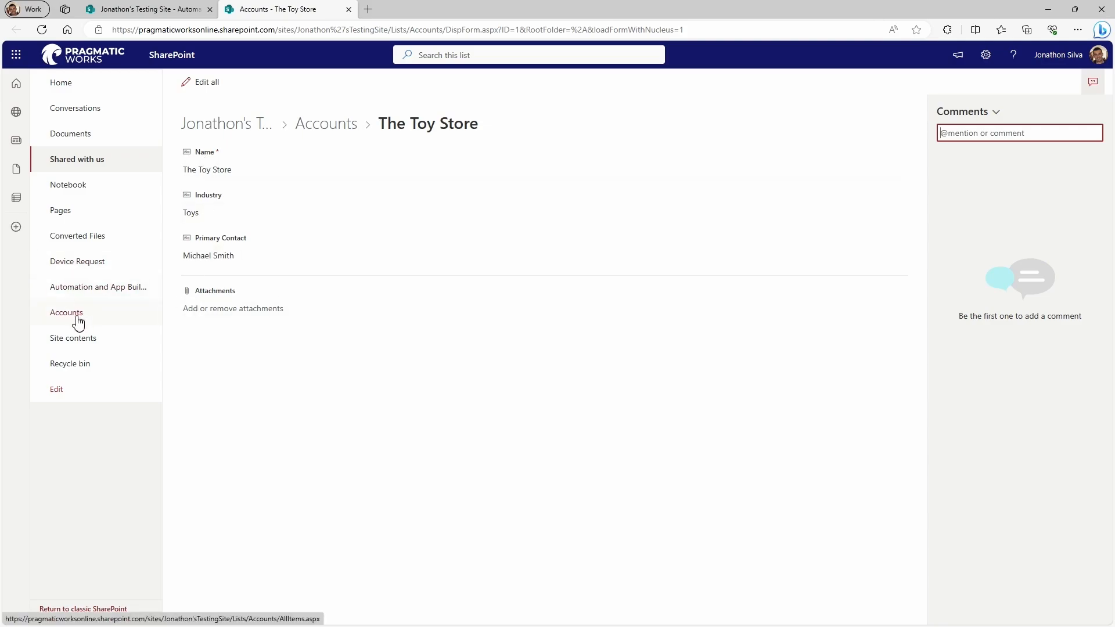
Return to the Accounts list via the left navigation
{"action": "left_click", "coordinate": [66, 312]}
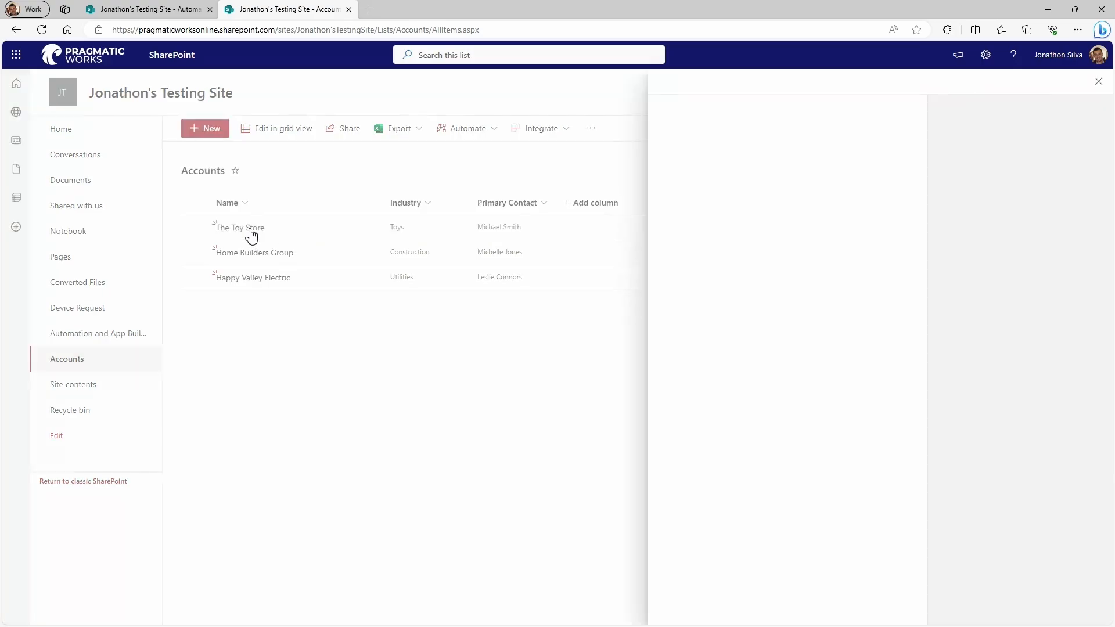
{"action": "left_click", "coordinate": [239, 228]}
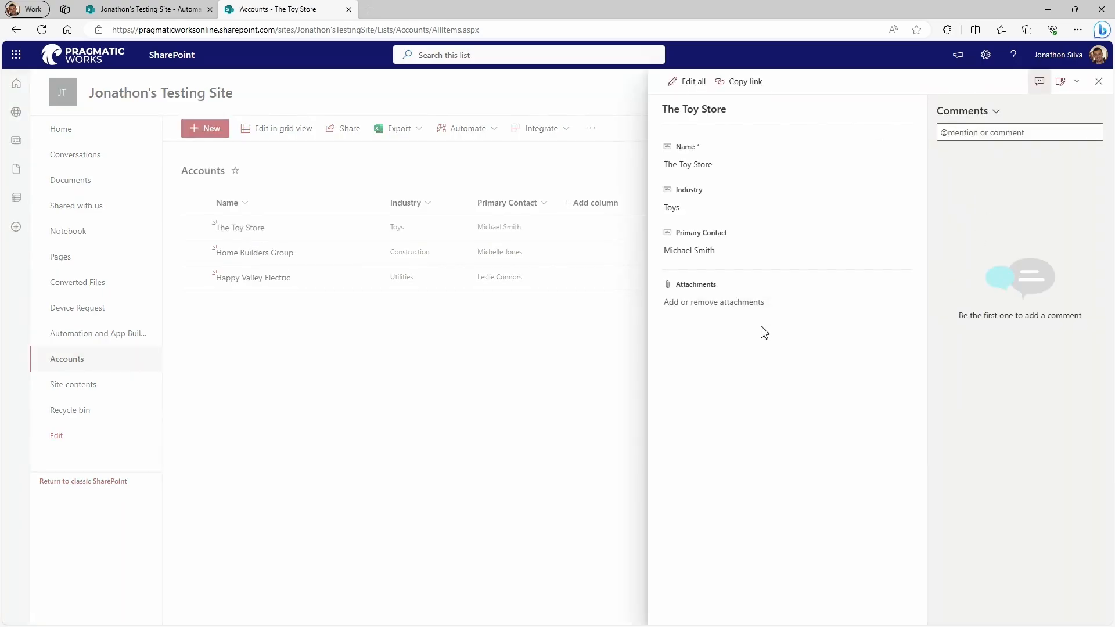
{"action": "mouse_move", "coordinate": [747, 348]}
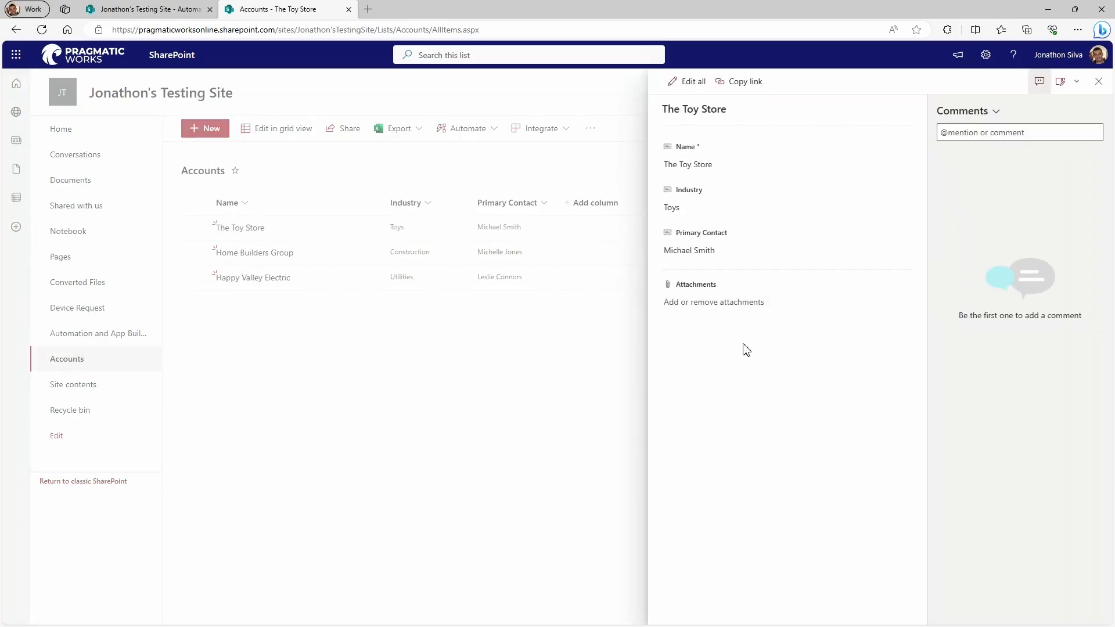
{"action": "mouse_move", "coordinate": [739, 347]}
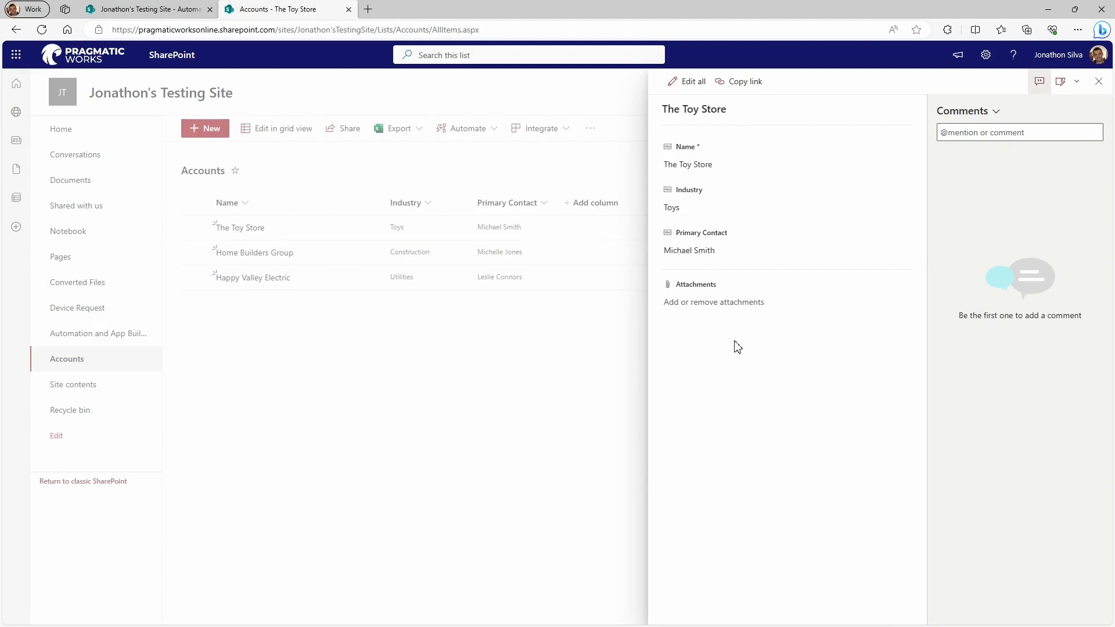